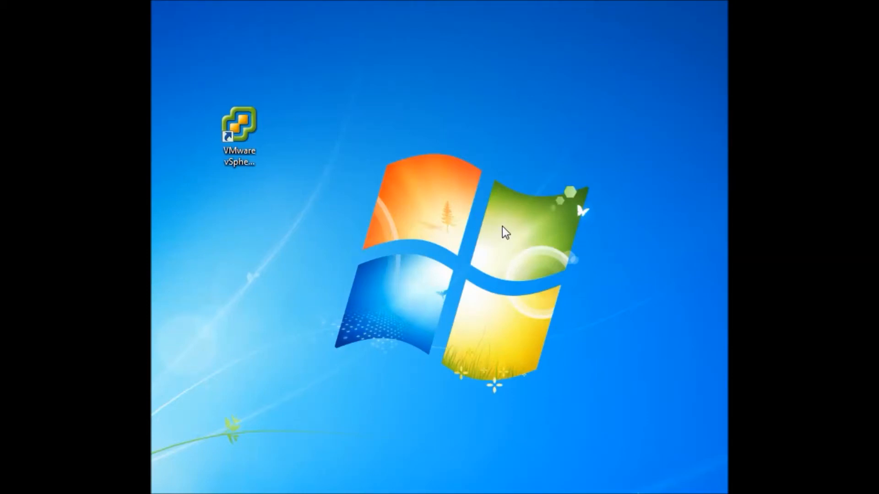
# - Launch the vSphere Client from its desktop shortcut and reach the login form
pyautogui.click(239, 126)
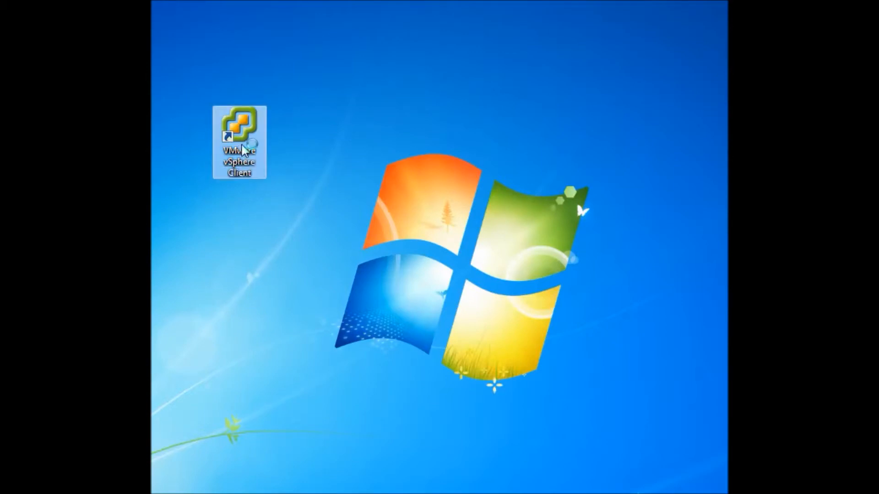
pyautogui.doubleClick(239, 125)
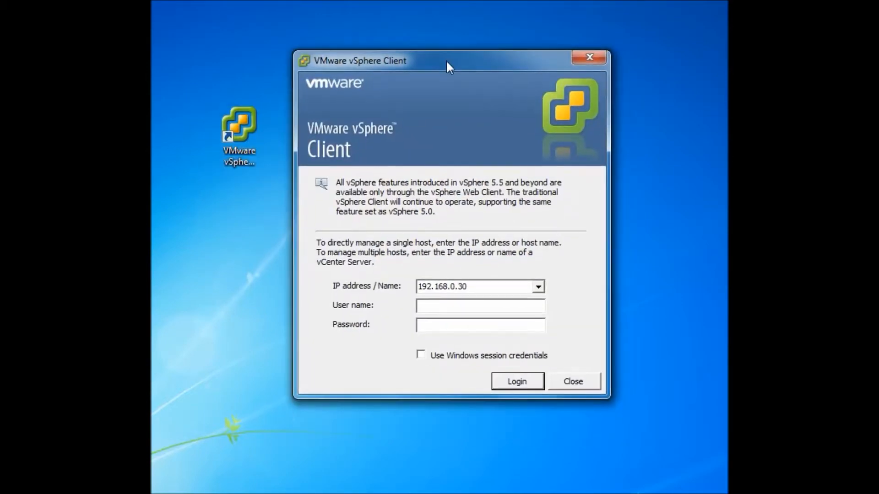
pyautogui.click(479, 305)
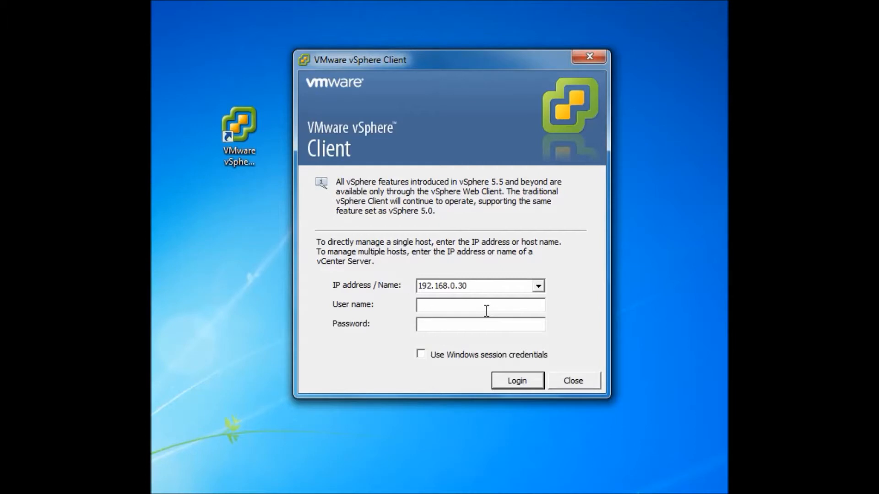
# - Log in to the host at 192.168.0.30 as root with its password
pyautogui.write('r')
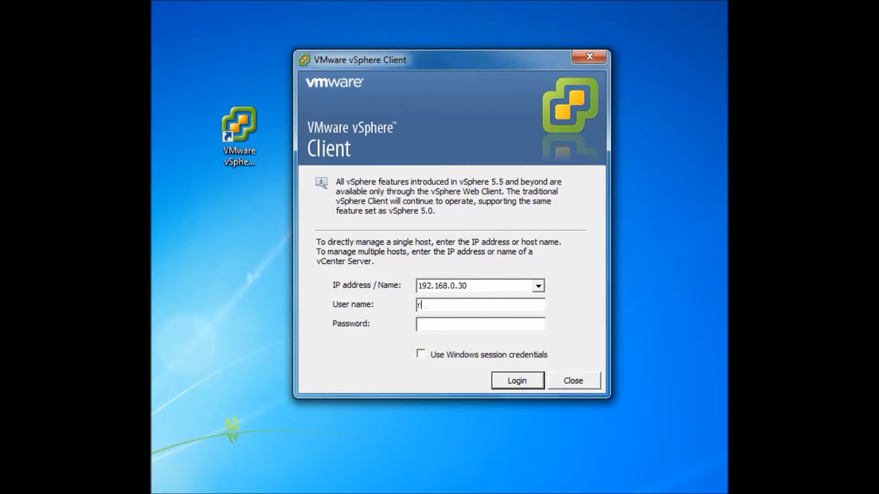
pyautogui.write('oot')
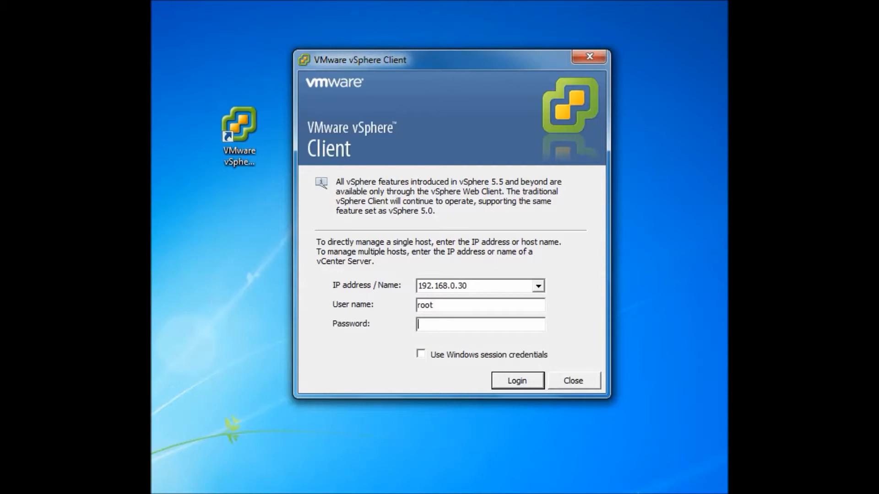
pyautogui.write('password')
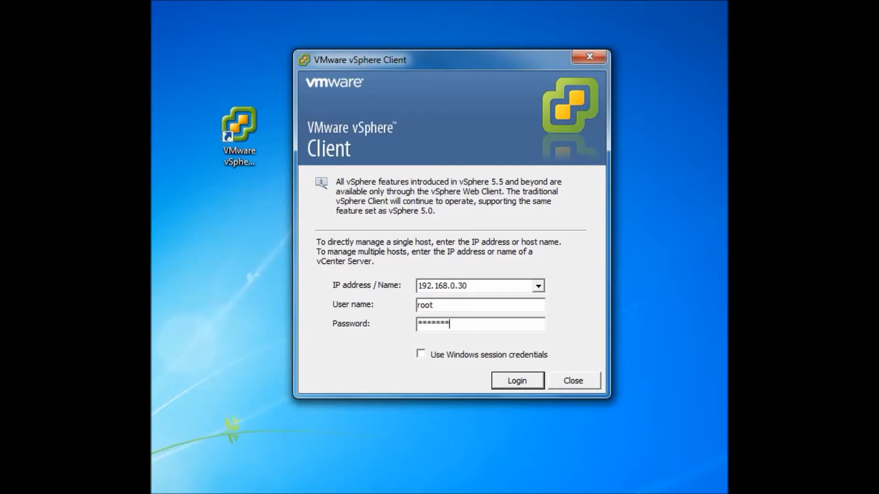
pyautogui.click(515, 381)
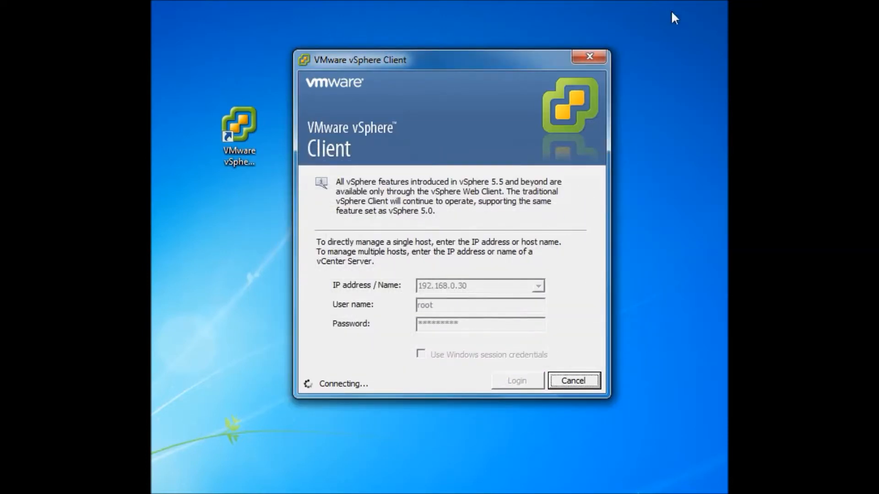
pyautogui.click(516, 380)
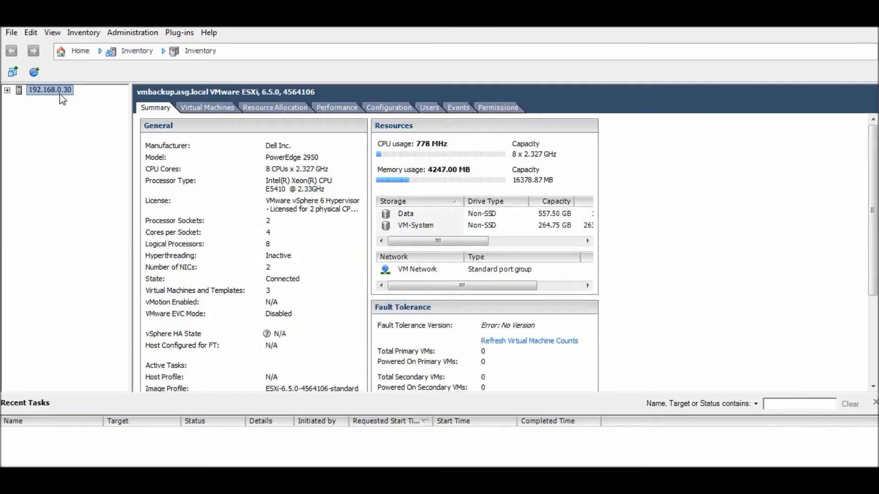
pyautogui.moveTo(19, 98)
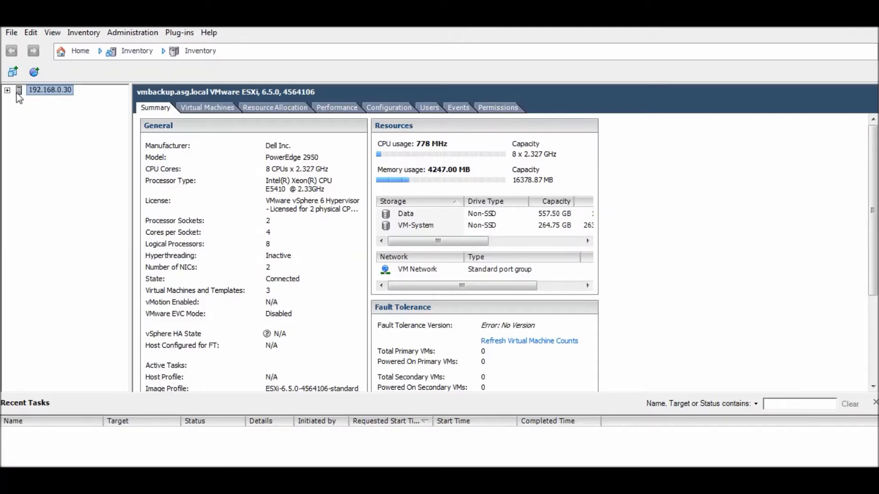
# - Expand the 192.168.0.30 host to list its virtual machines ACCPAC, accpacs and PDC
pyautogui.click(8, 90)
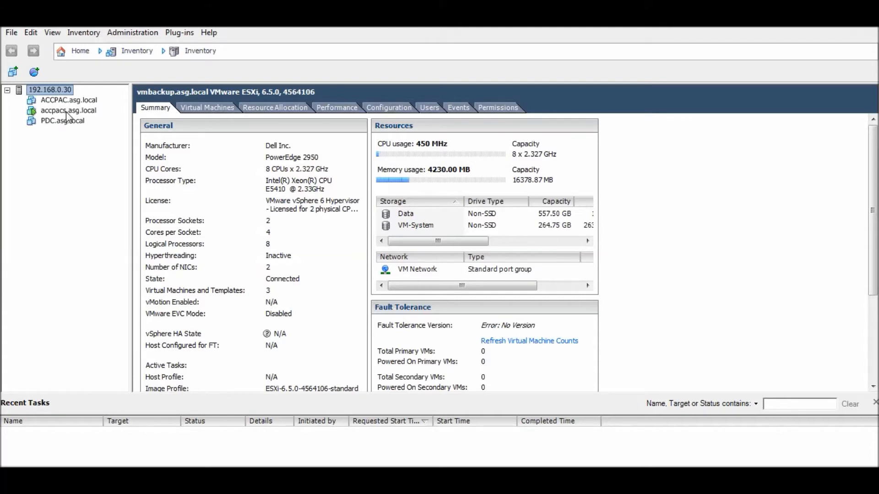
pyautogui.moveTo(74, 116)
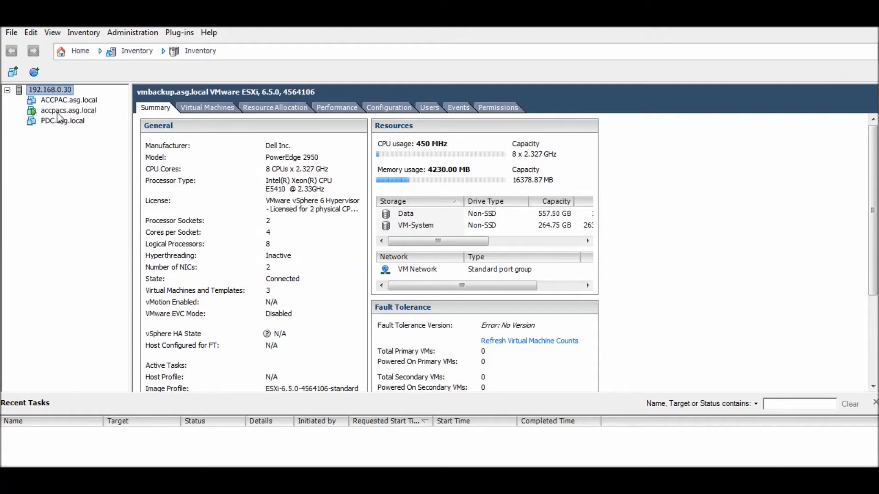
pyautogui.moveTo(389, 108)
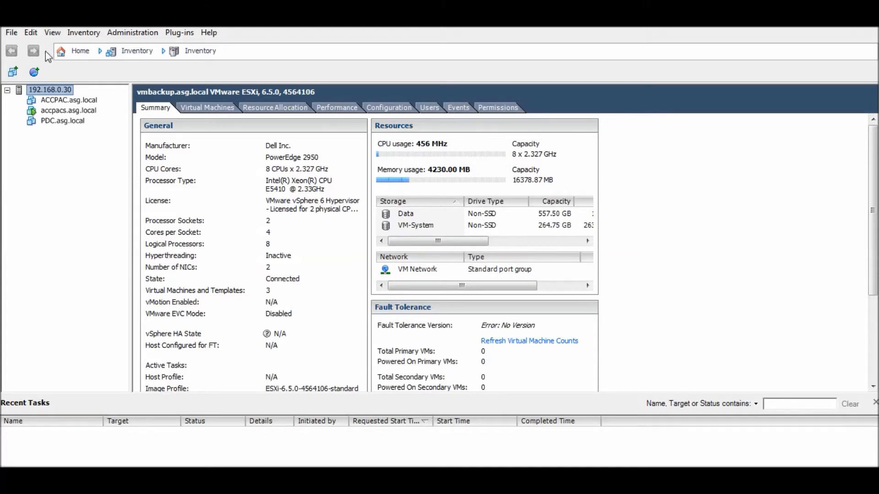
pyautogui.click(84, 32)
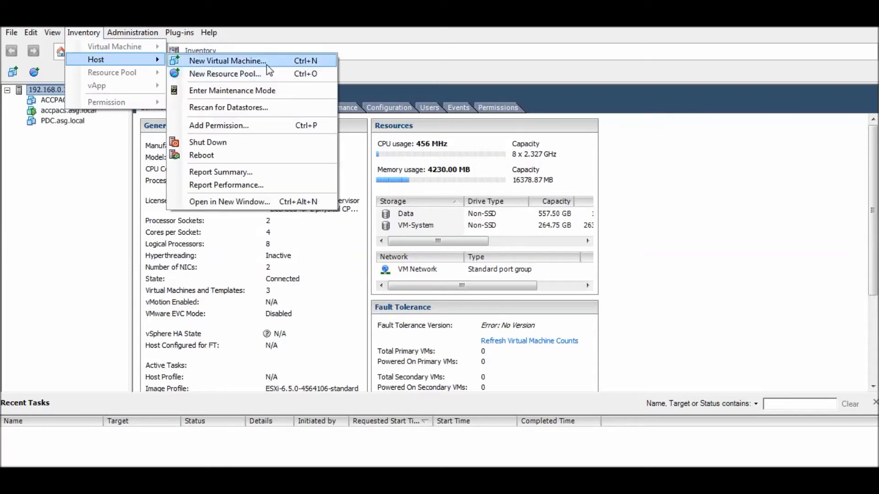
pyautogui.click(452, 241)
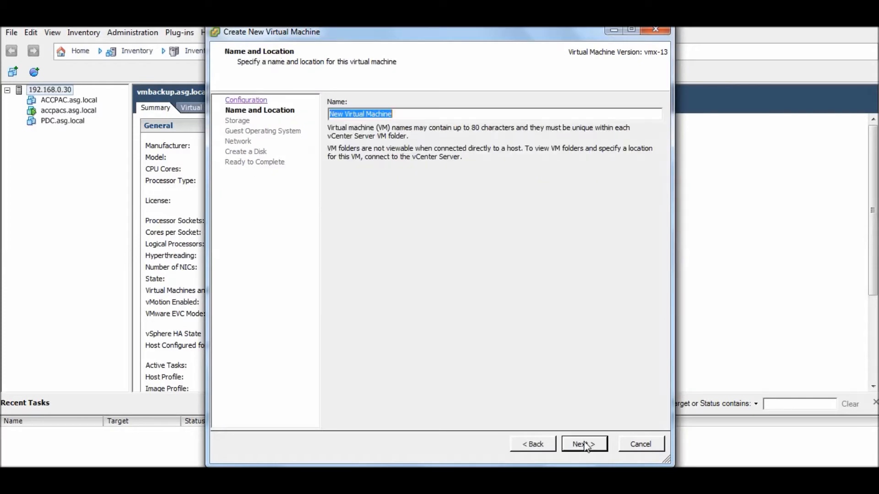
pyautogui.moveTo(424, 187)
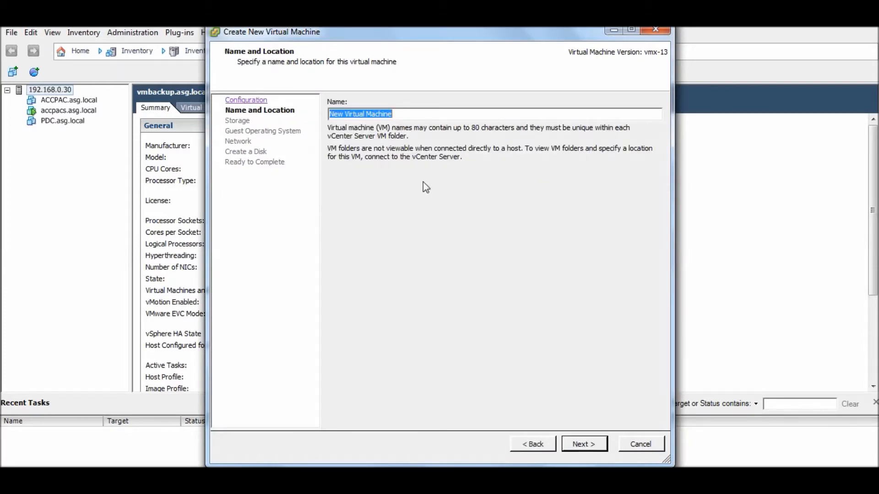
pyautogui.click(583, 444)
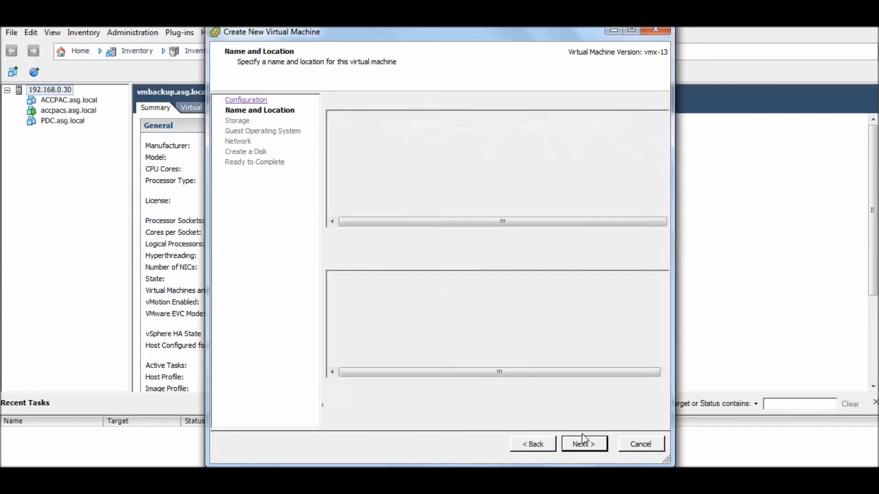
pyautogui.click(583, 444)
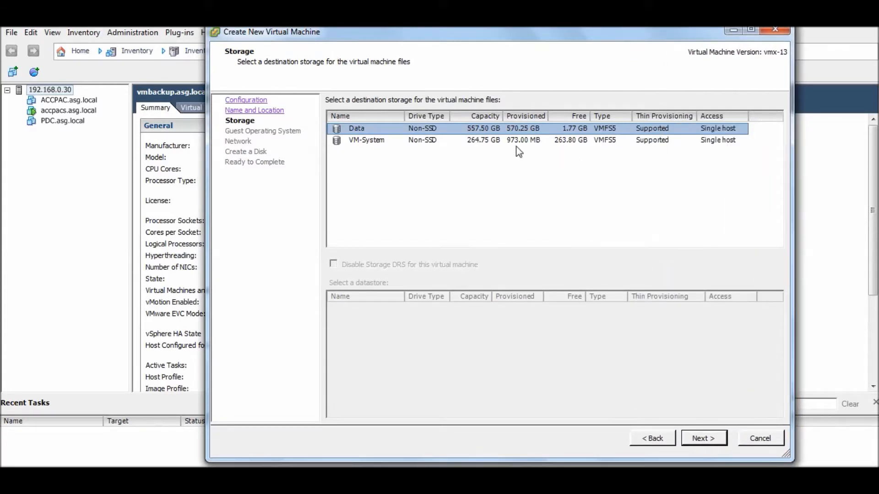
pyautogui.click(366, 139)
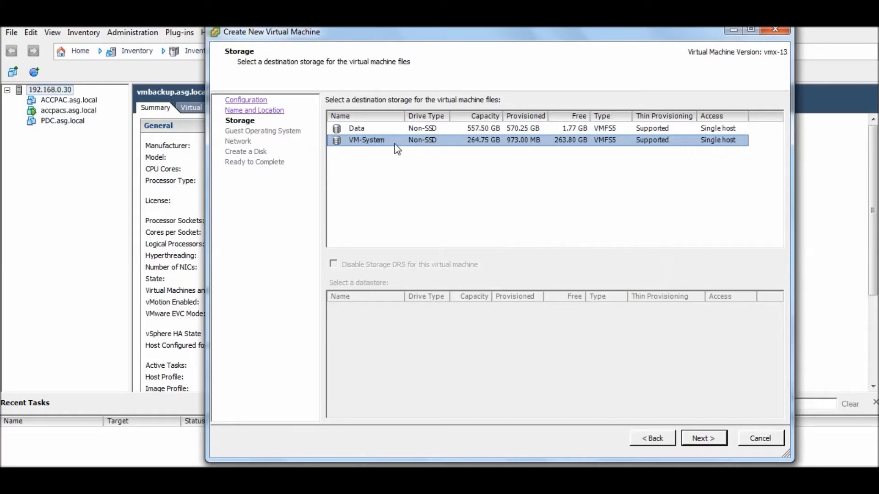
pyautogui.moveTo(475, 148)
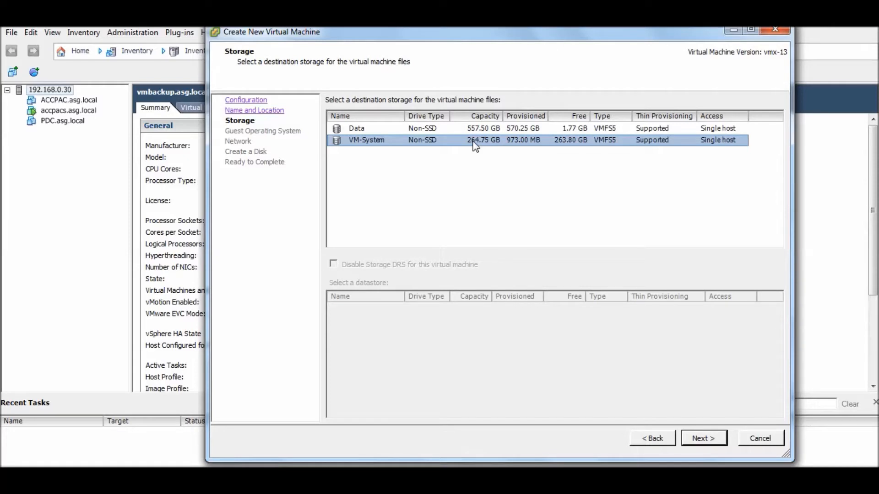
pyautogui.click(356, 129)
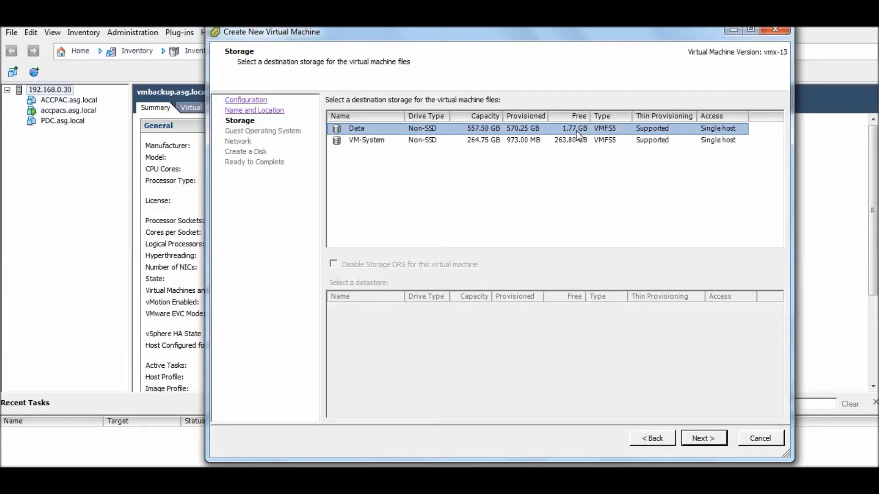
pyautogui.moveTo(618, 141)
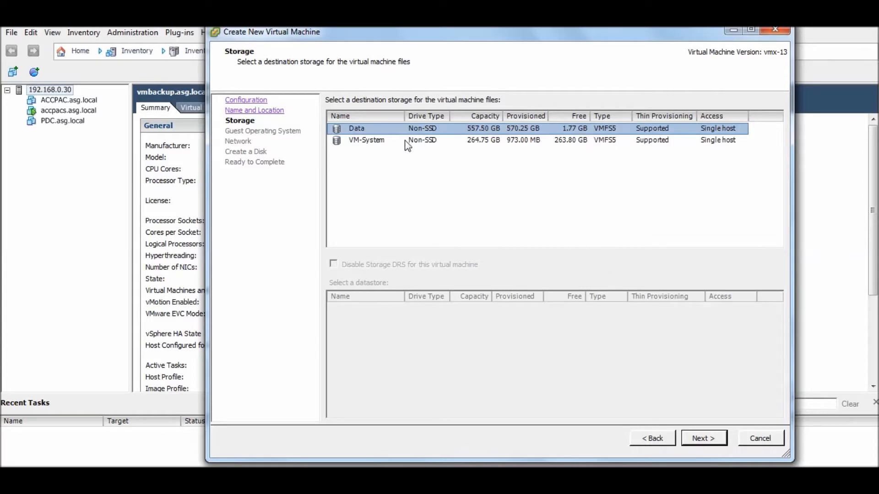
pyautogui.moveTo(523, 142)
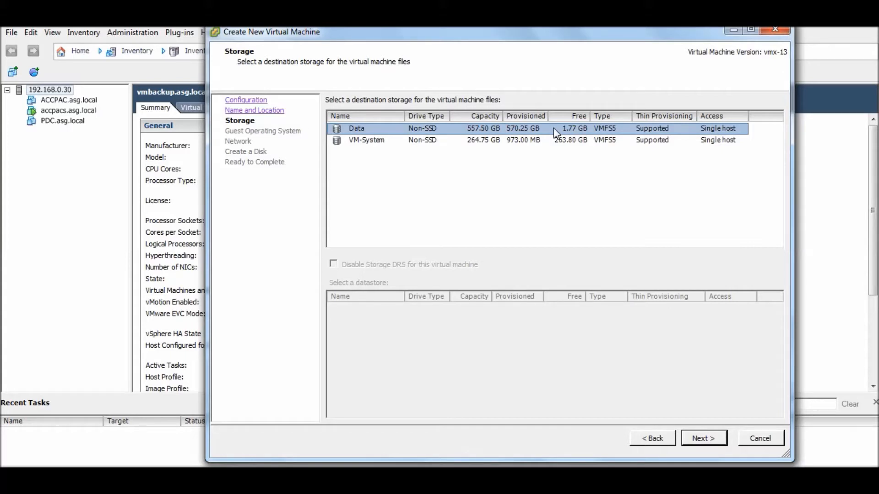
pyautogui.moveTo(709, 429)
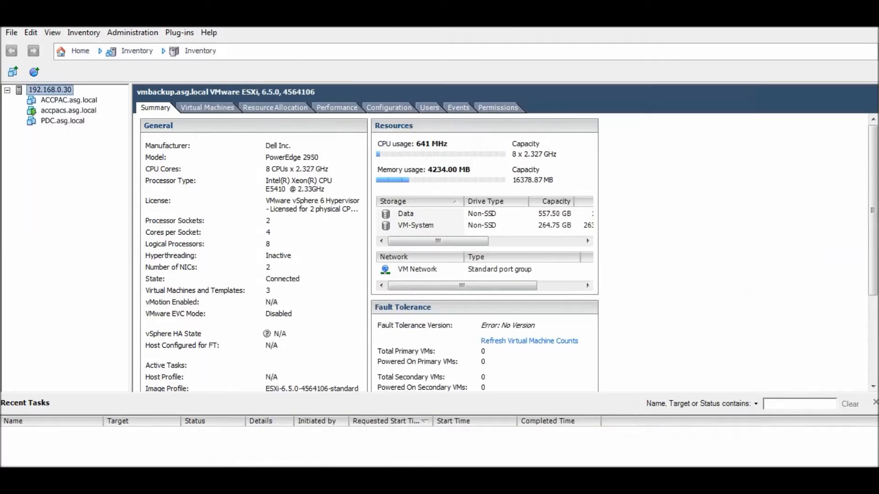
# - Select PDC.asg.local in the inventory, then enter 192.168.0. in the browser address bar
pyautogui.click(62, 121)
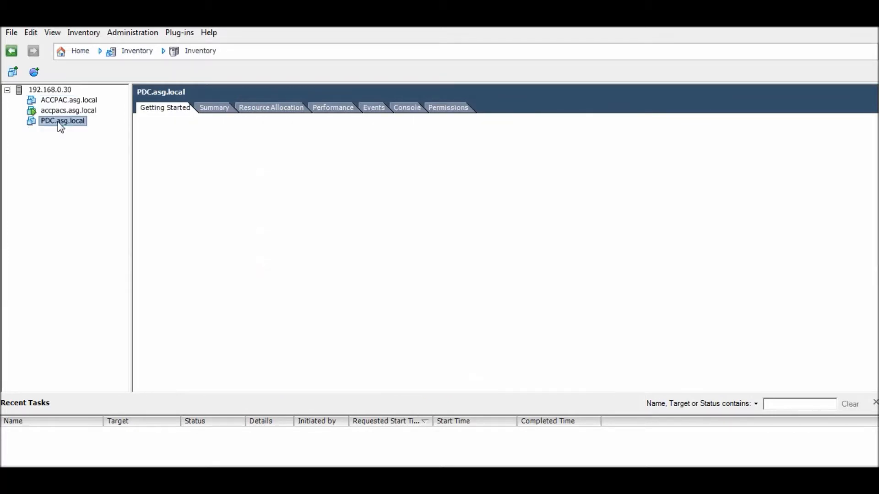
pyautogui.click(63, 121)
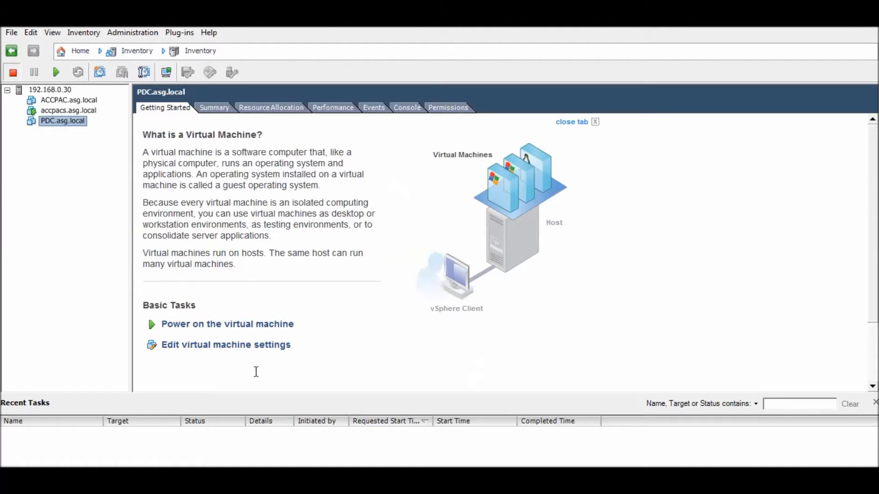
pyautogui.moveTo(398, 28)
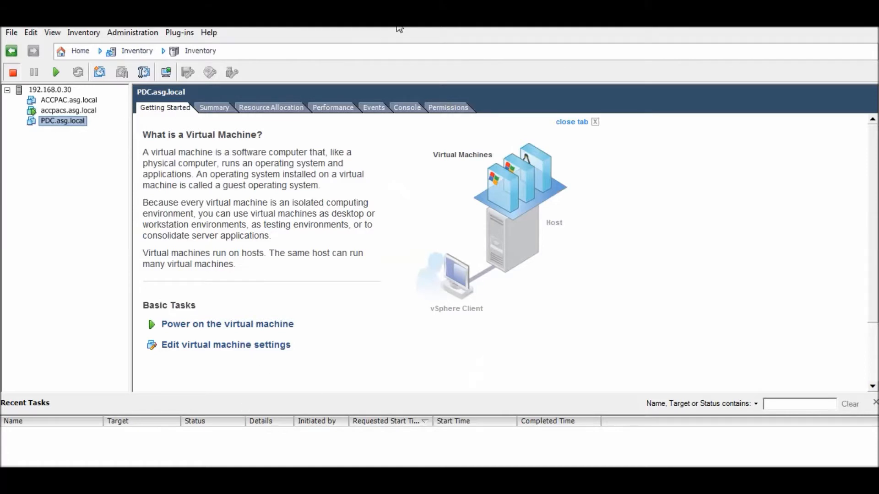
pyautogui.moveTo(410, 235)
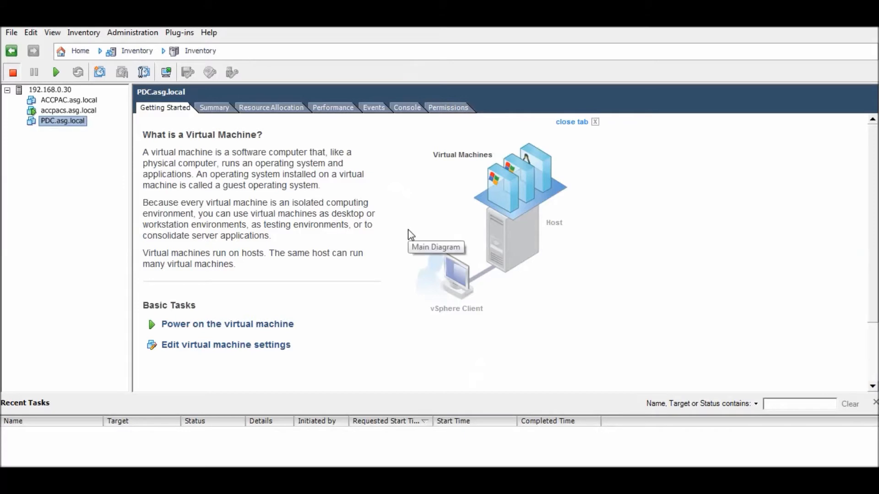
pyautogui.moveTo(384, 234)
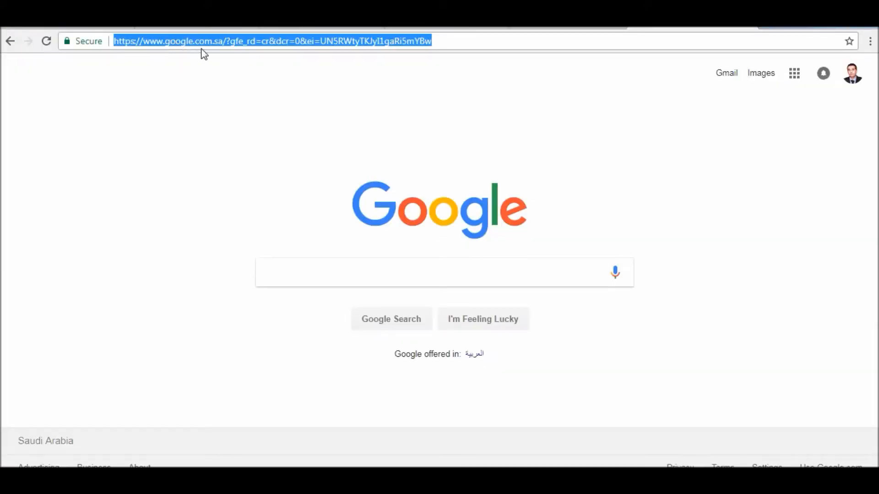
pyautogui.write('192.168.0.30/ui/#/login')
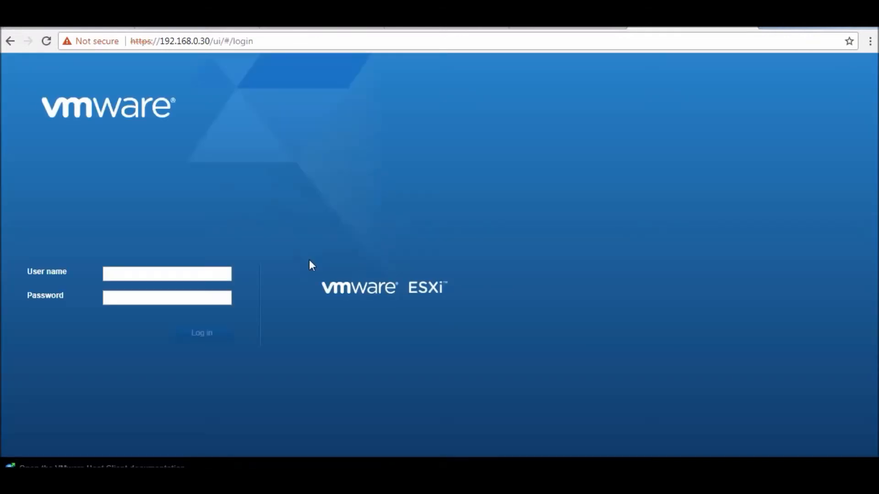
# - Sign in to the ESXi Host Client as root and view the accpacs.asg.local VM details
pyautogui.write('root')
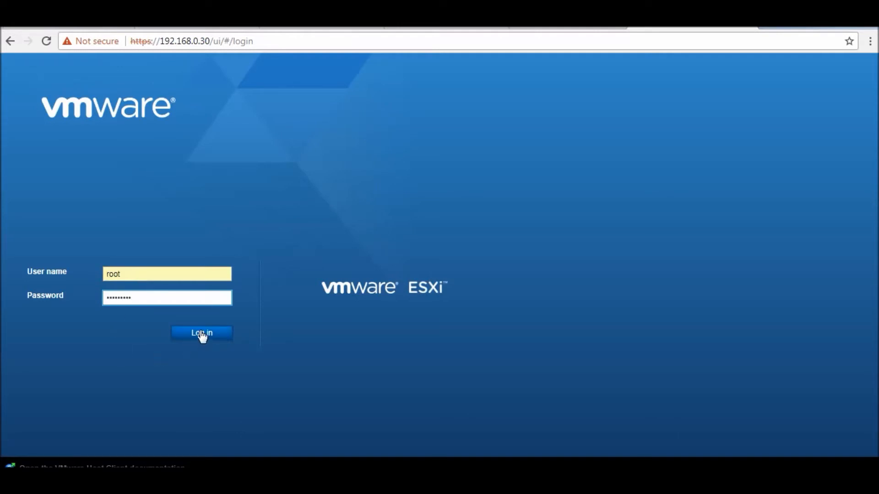
pyautogui.click(201, 333)
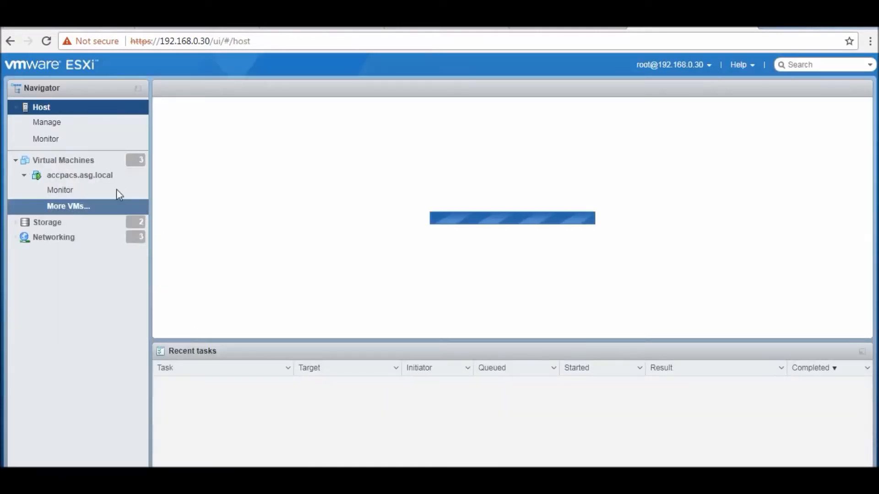
pyautogui.click(80, 175)
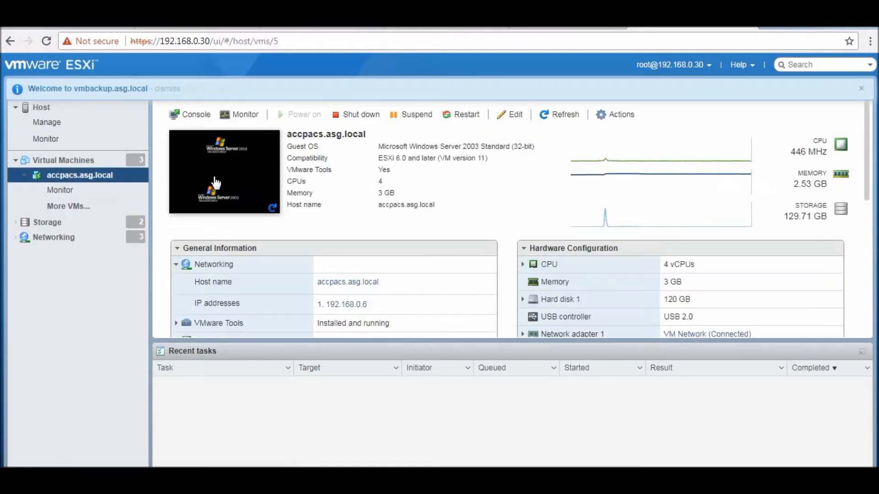
# - List the host's three virtual machines, then show the vmbackup.asg.local host summary
pyautogui.click(64, 159)
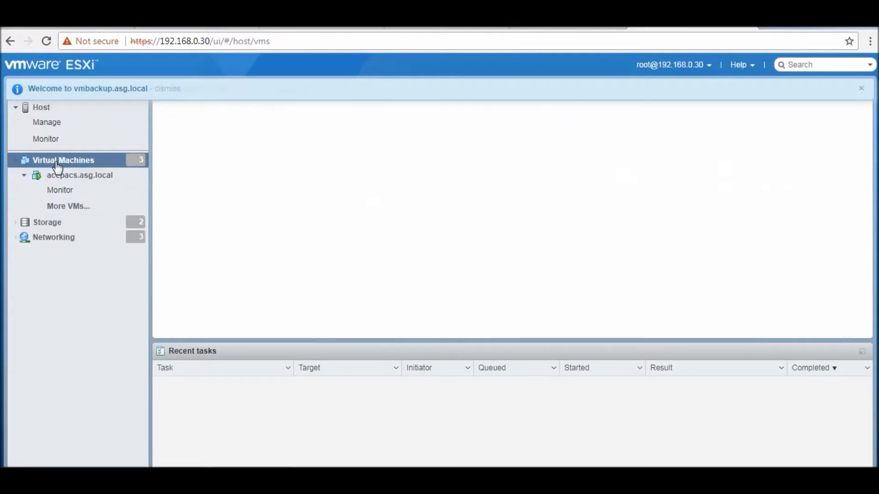
pyautogui.click(63, 160)
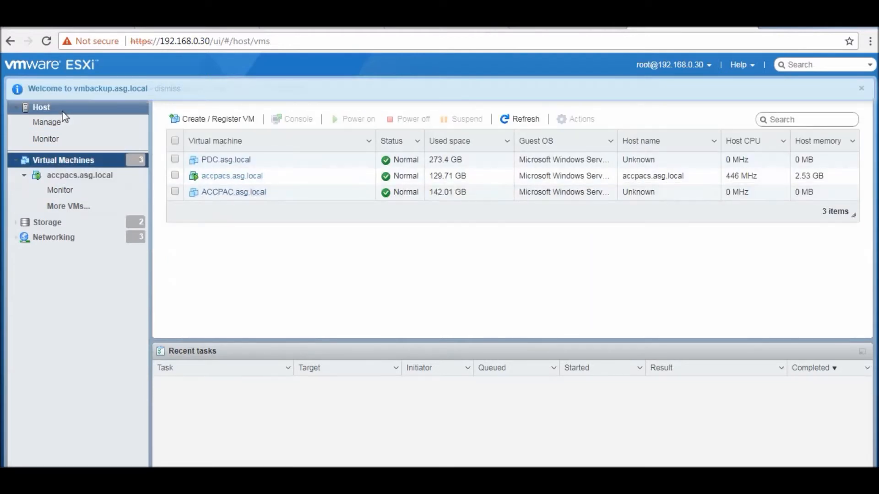
pyautogui.click(41, 107)
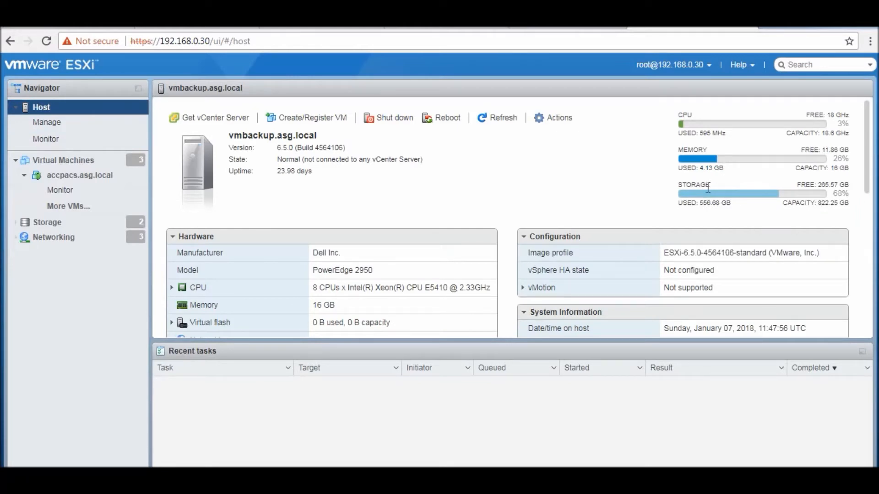
# - Show the host's datastores and the Data datastore details with only 1.75 GB free
pyautogui.click(47, 221)
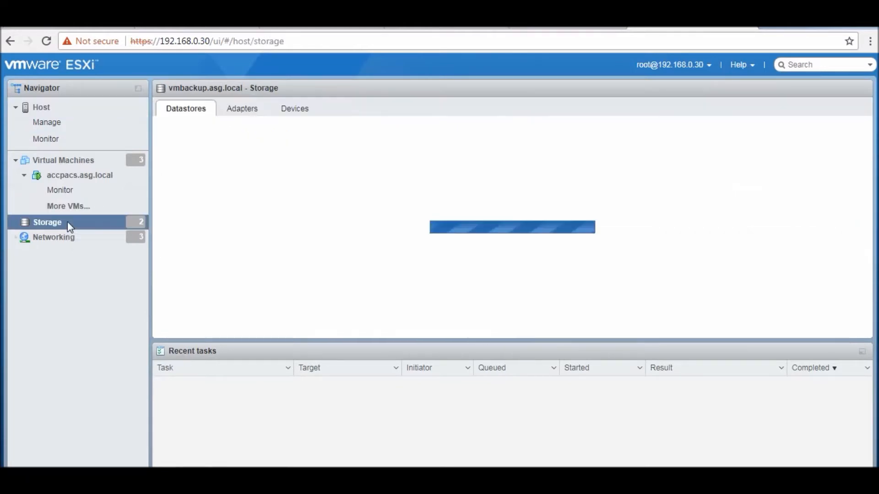
pyautogui.click(47, 221)
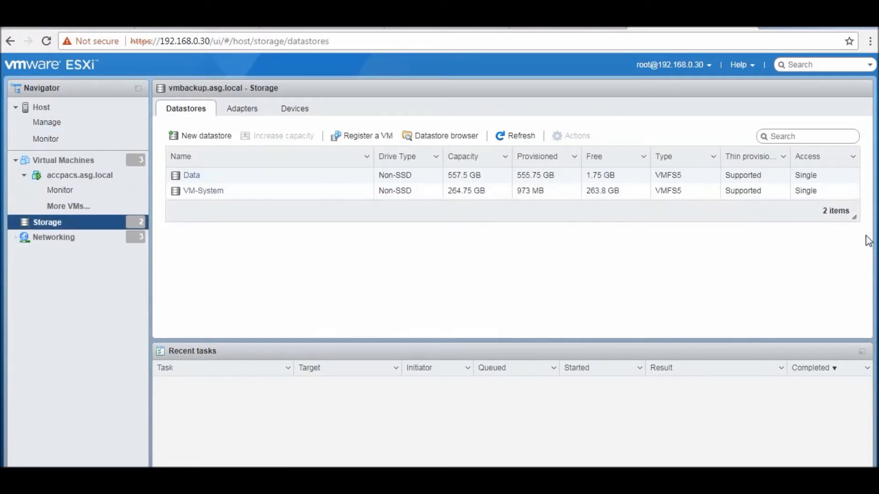
pyautogui.click(191, 175)
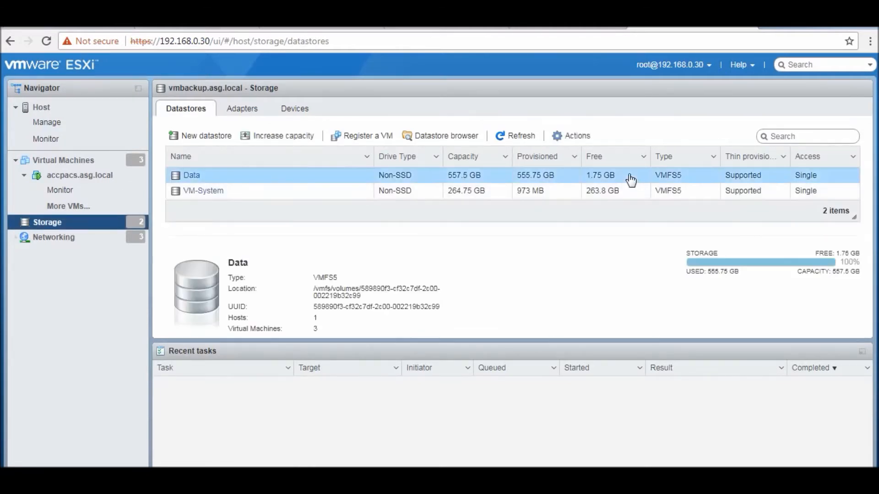
pyautogui.moveTo(623, 183)
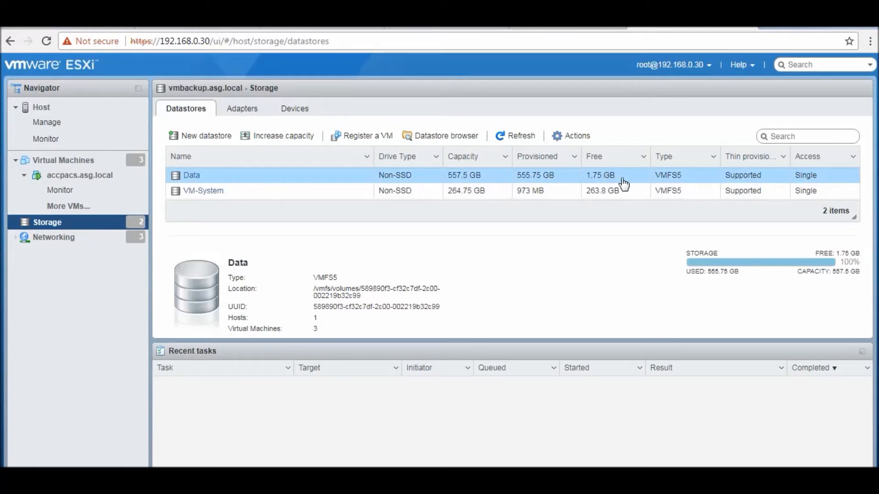
pyautogui.moveTo(632, 183)
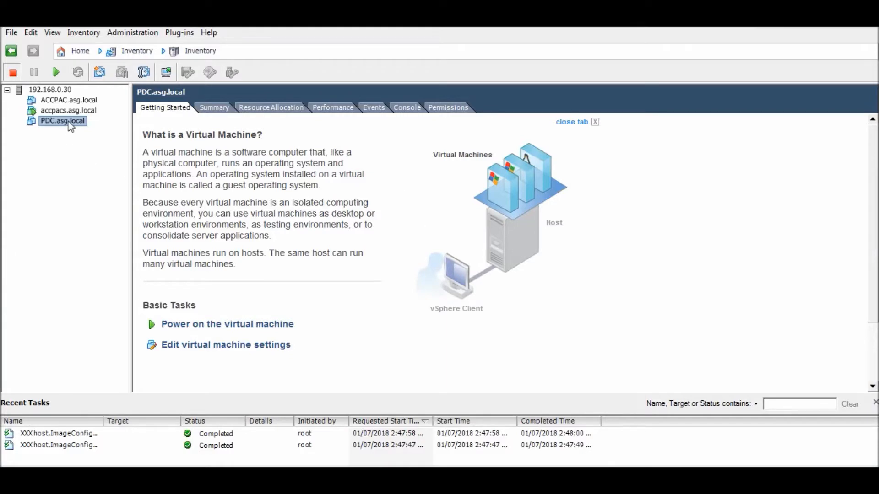
# - Delete the PDC.asg.local virtual machine from disk and confirm the deletion
pyautogui.rightClick(62, 120)
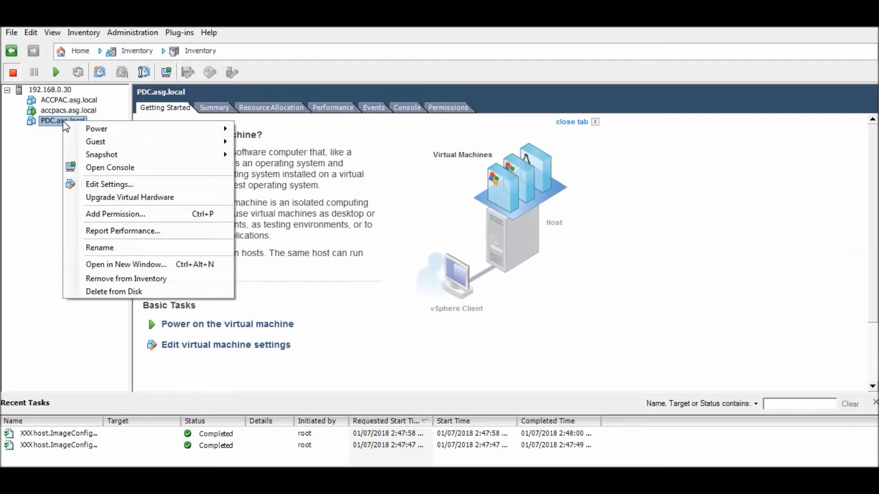
pyautogui.moveTo(119, 247)
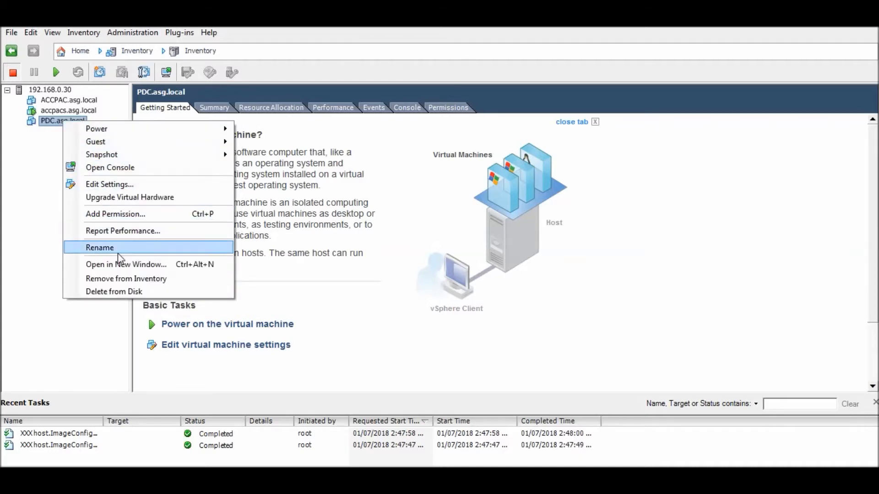
pyautogui.moveTo(118, 291)
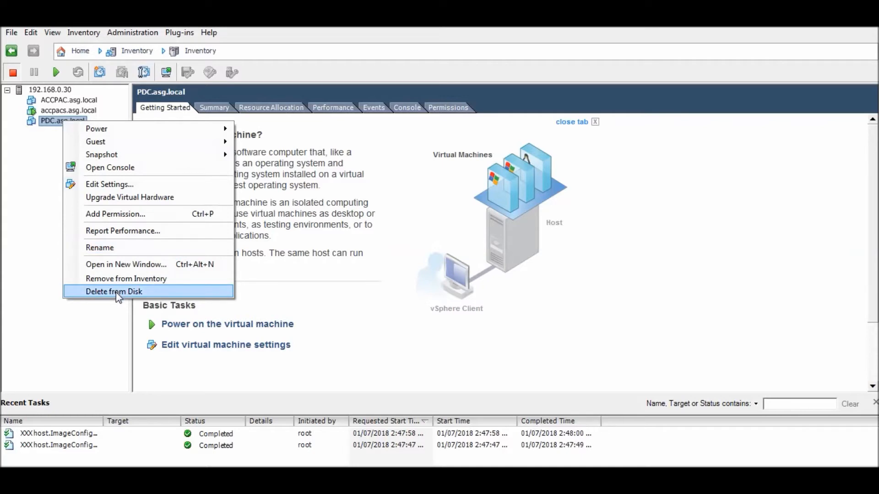
pyautogui.moveTo(125, 278)
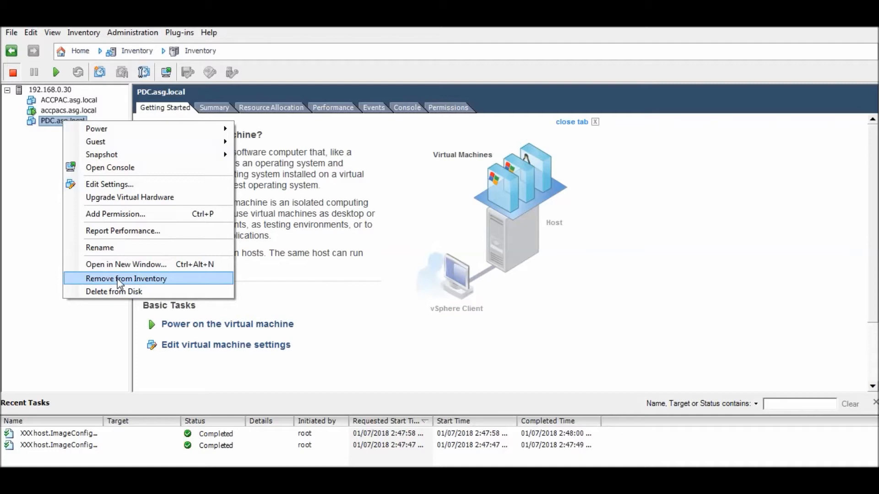
pyautogui.moveTo(114, 291)
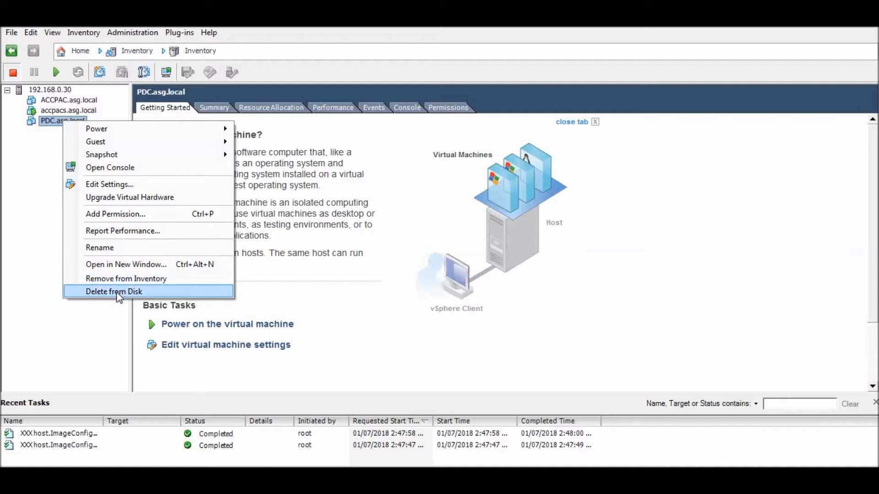
pyautogui.click(113, 291)
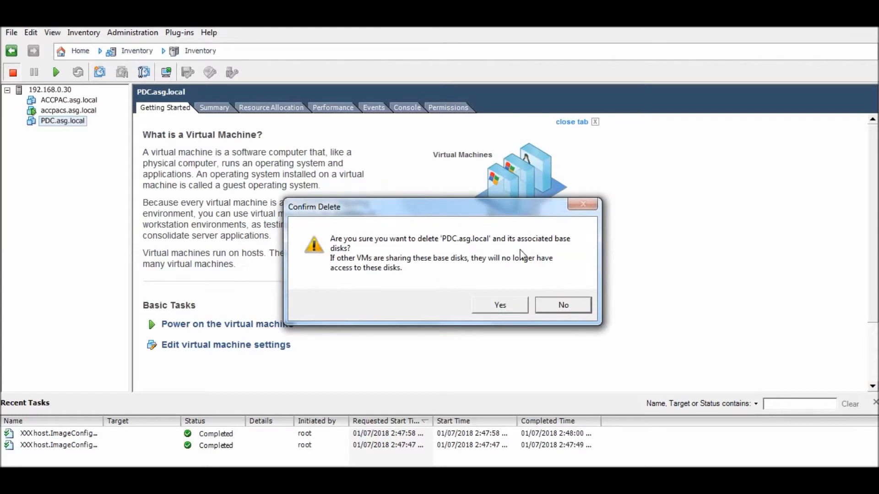
pyautogui.moveTo(499, 305)
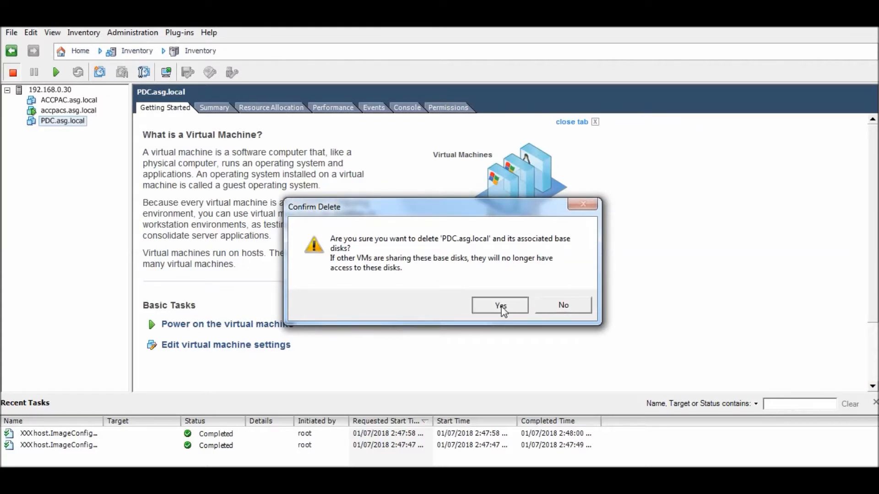
pyautogui.click(499, 305)
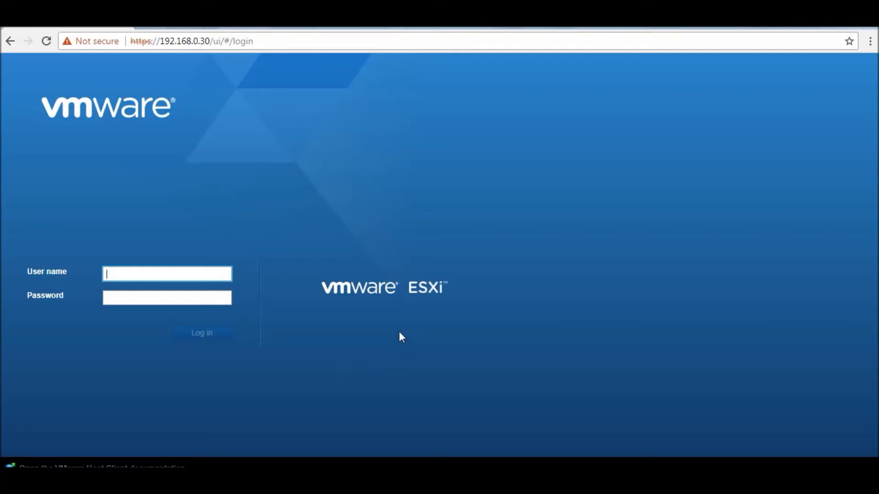
# - Sign back in to the ESXi Host Client as root
pyautogui.write('r')
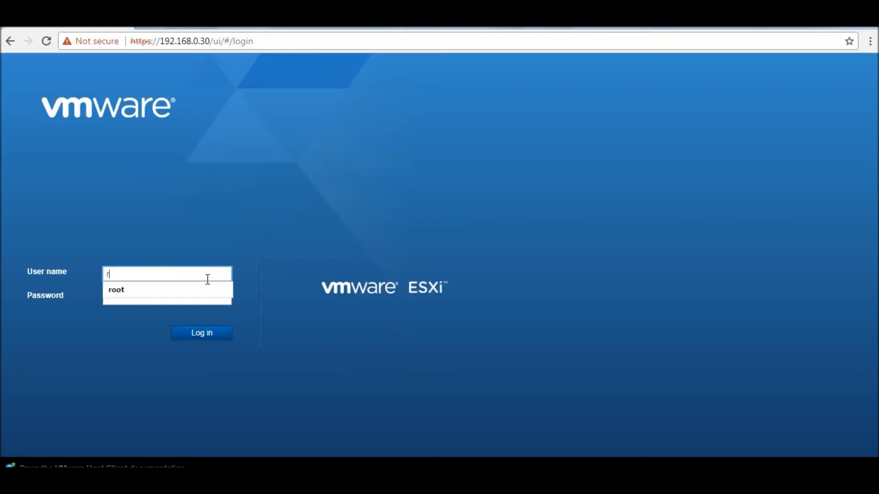
pyautogui.click(116, 290)
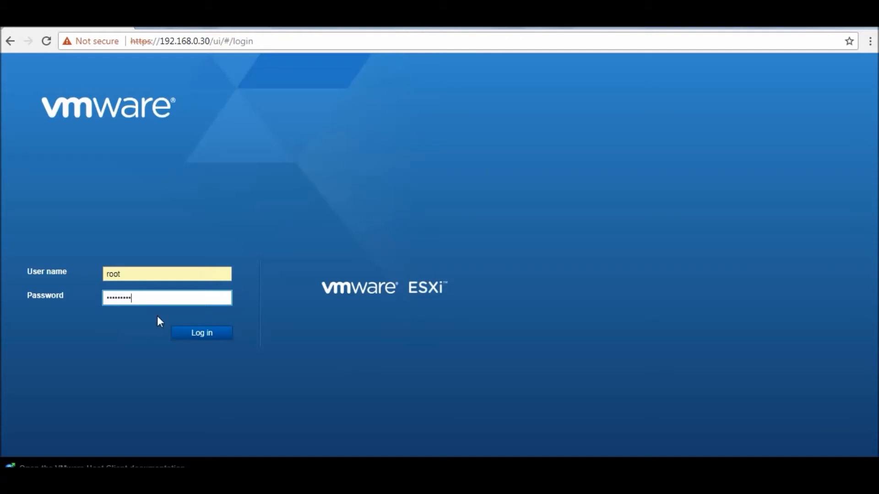
pyautogui.click(202, 332)
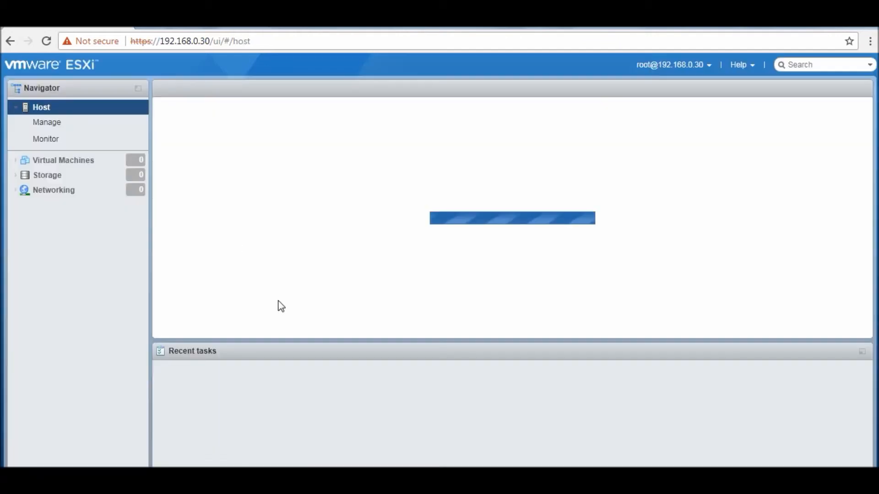
# - Verify Data now has 275.16 GB free and only two virtual machines remain
pyautogui.click(47, 222)
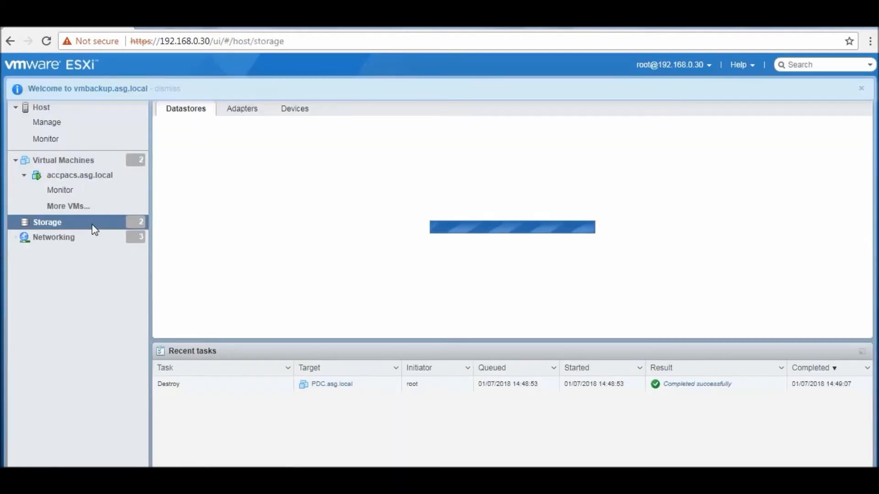
pyautogui.click(46, 222)
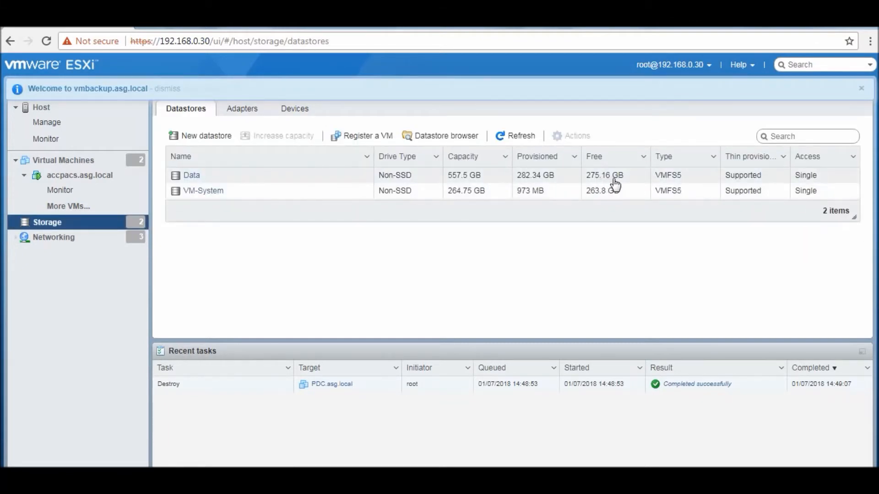
pyautogui.click(191, 175)
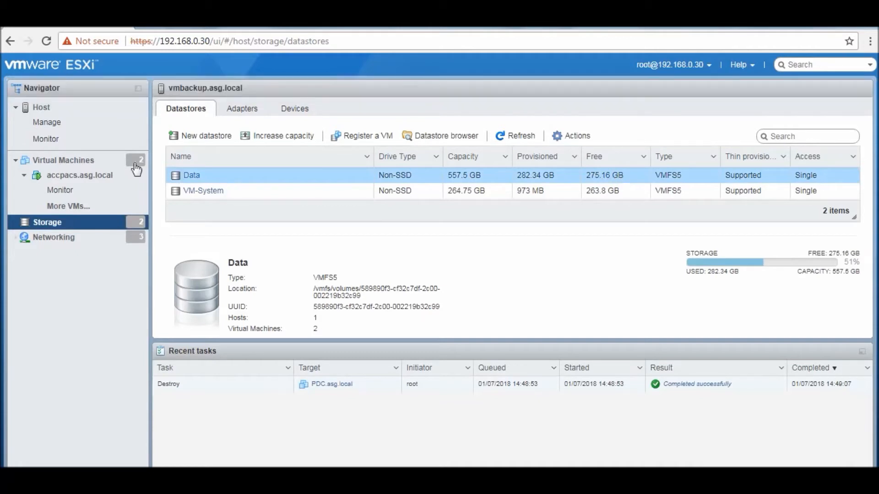
pyautogui.click(64, 159)
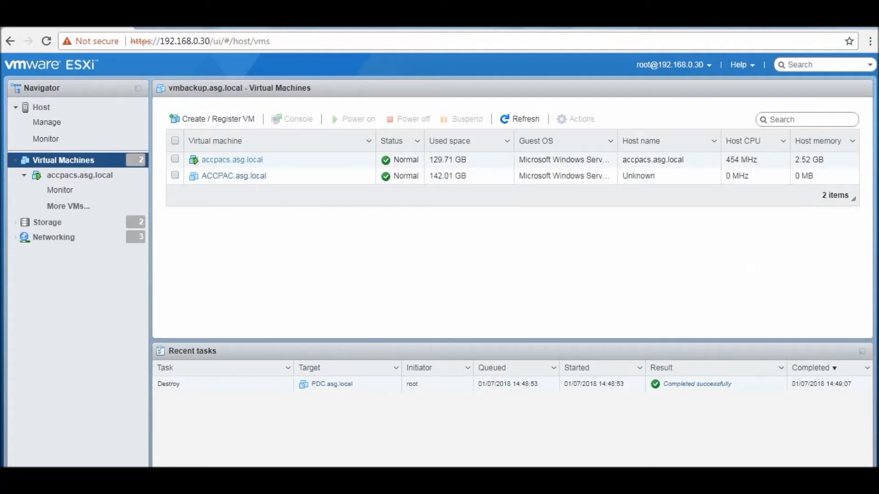
pyautogui.click(47, 222)
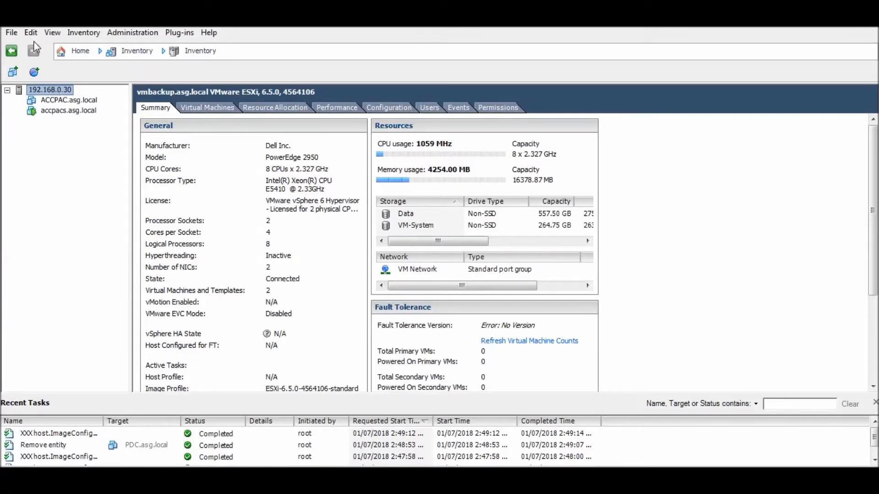
# - Start Deploy OVF Template from the File menu and browse for the source file
pyautogui.click(10, 32)
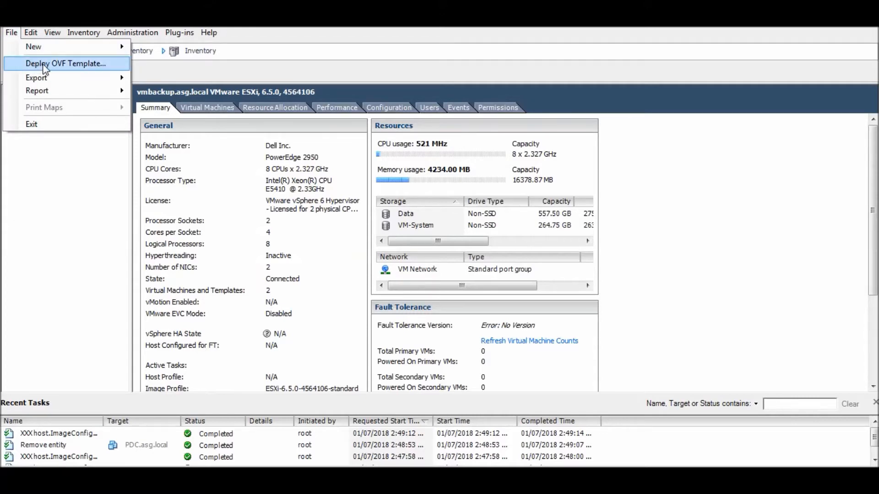
pyautogui.click(65, 63)
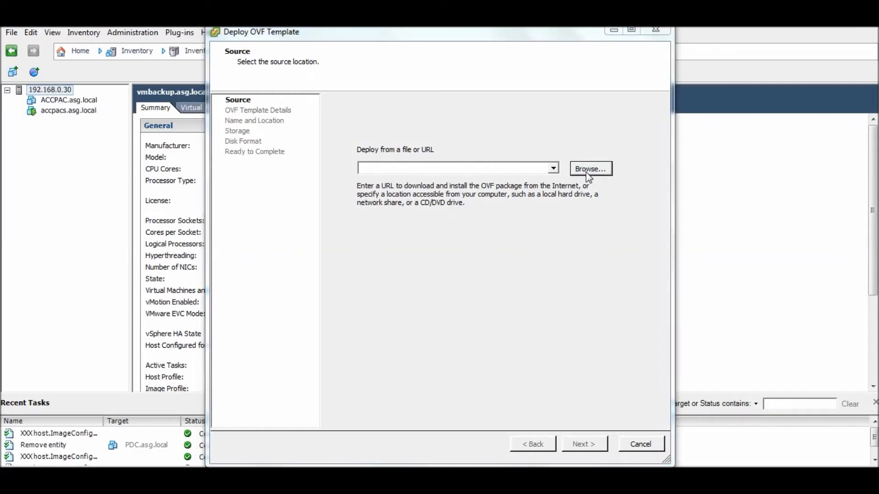
pyautogui.click(590, 169)
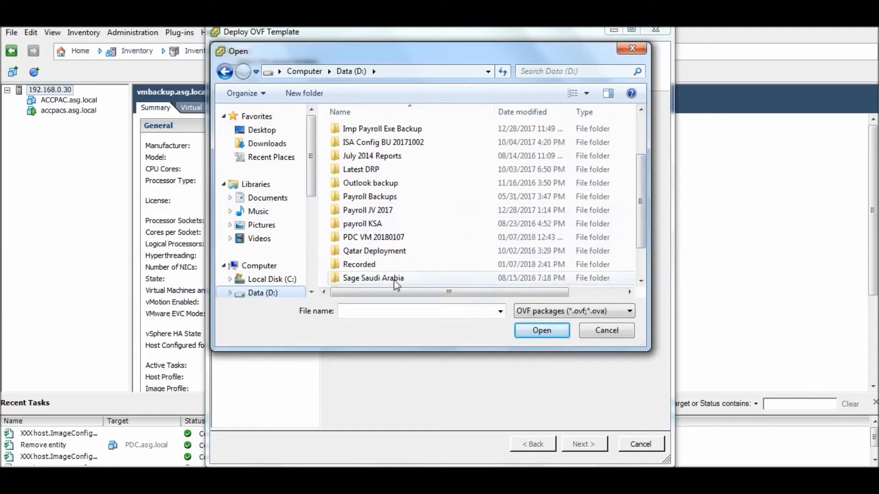
# - Choose PDC.asg.local.ova from the PDC VM 20180107 folder on drive D as the source
pyautogui.scroll(-3)
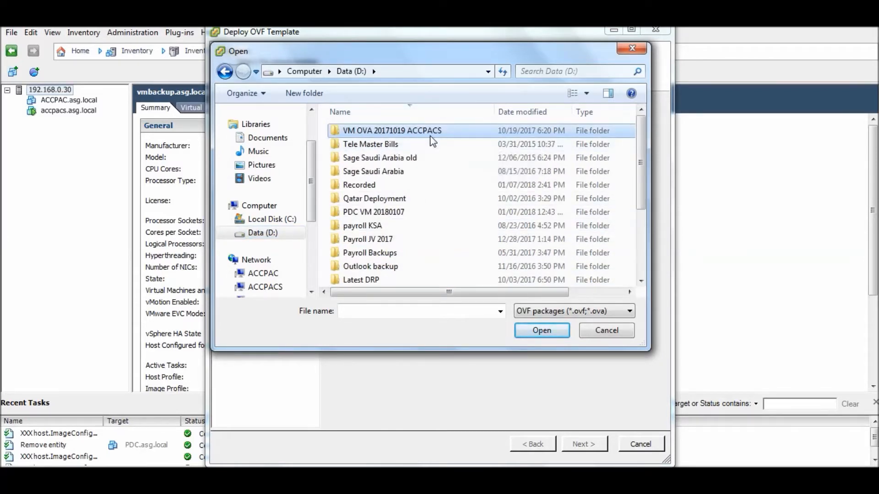
pyautogui.scroll(-3)
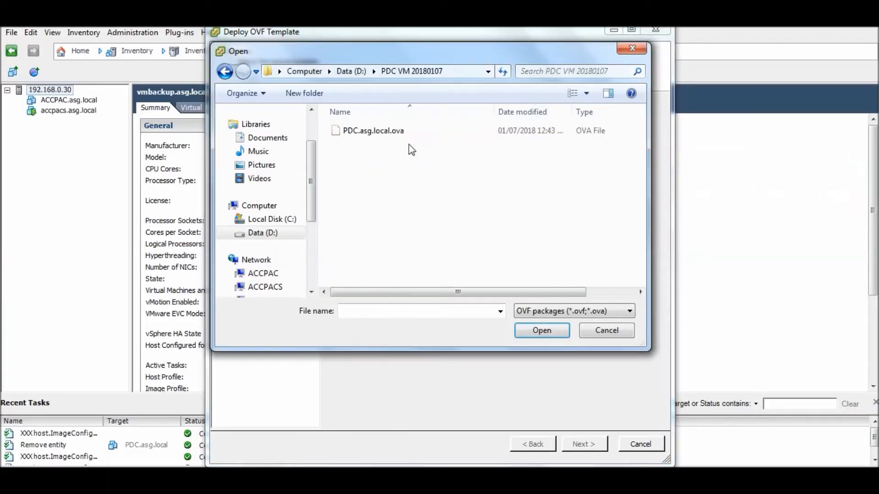
pyautogui.click(373, 131)
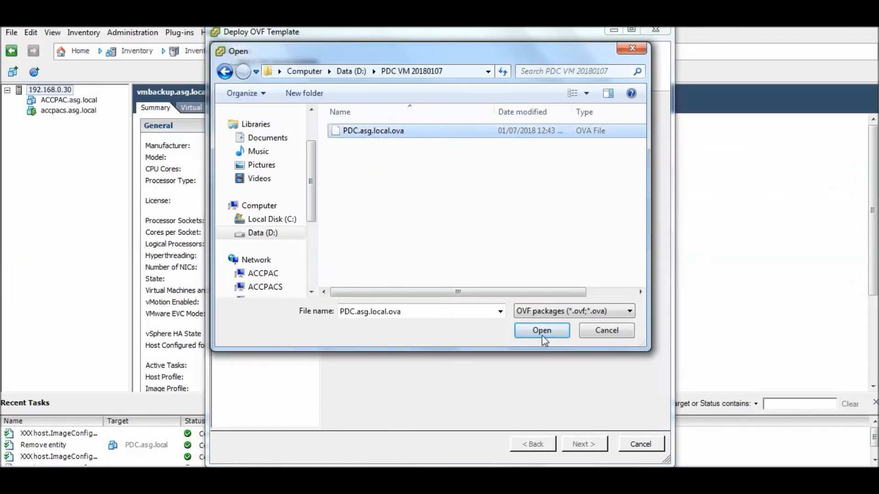
pyautogui.click(541, 331)
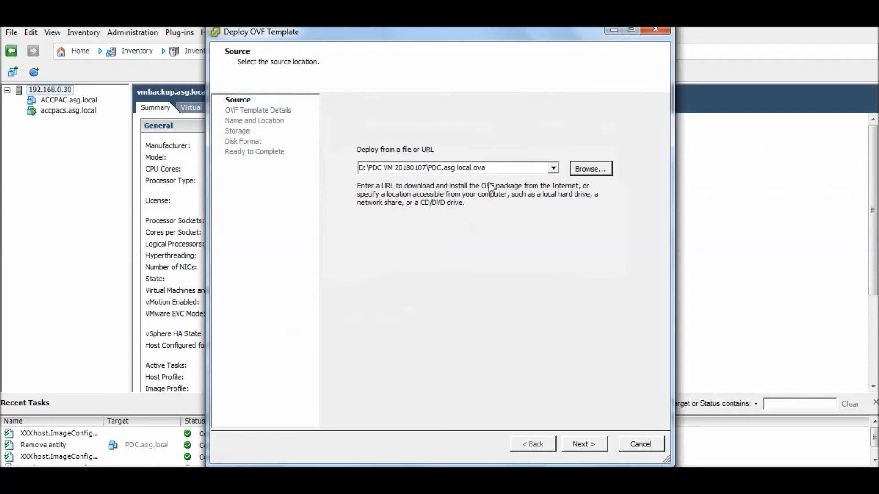
# - Accept the template details and keep PDC.asg.local as the virtual machine name
pyautogui.click(583, 444)
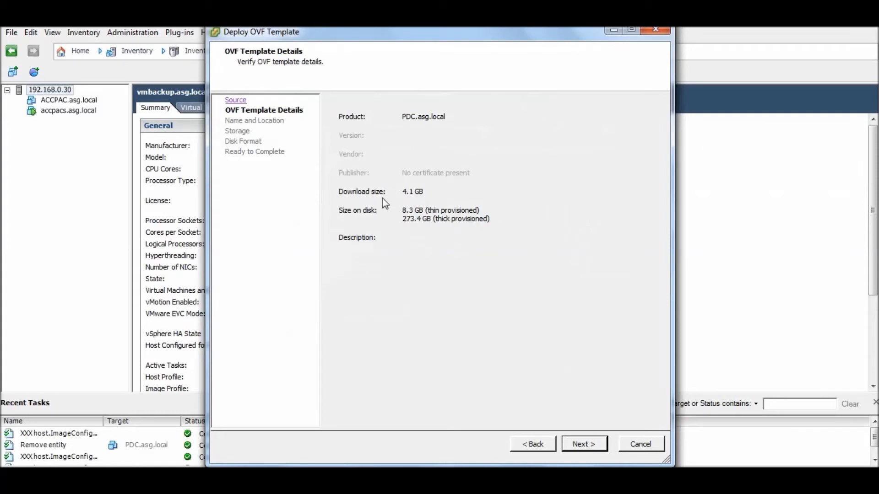
pyautogui.moveTo(412, 230)
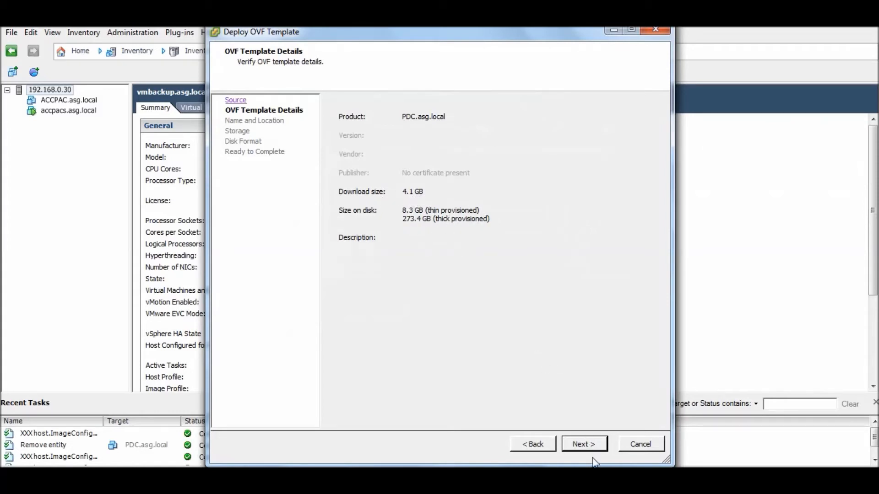
pyautogui.click(583, 445)
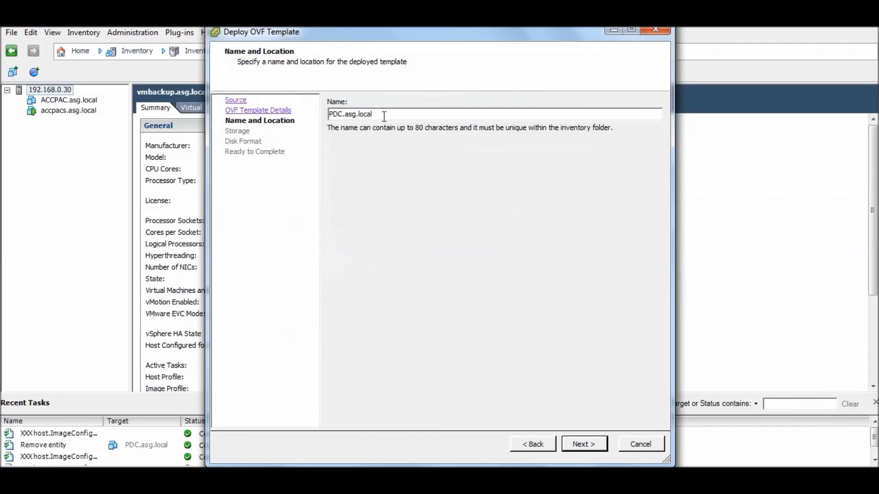
pyautogui.click(584, 444)
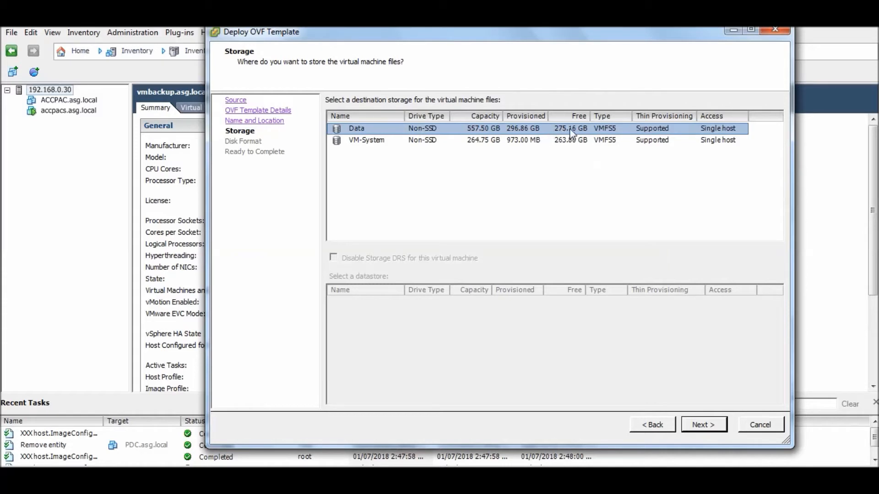
pyautogui.moveTo(594, 58)
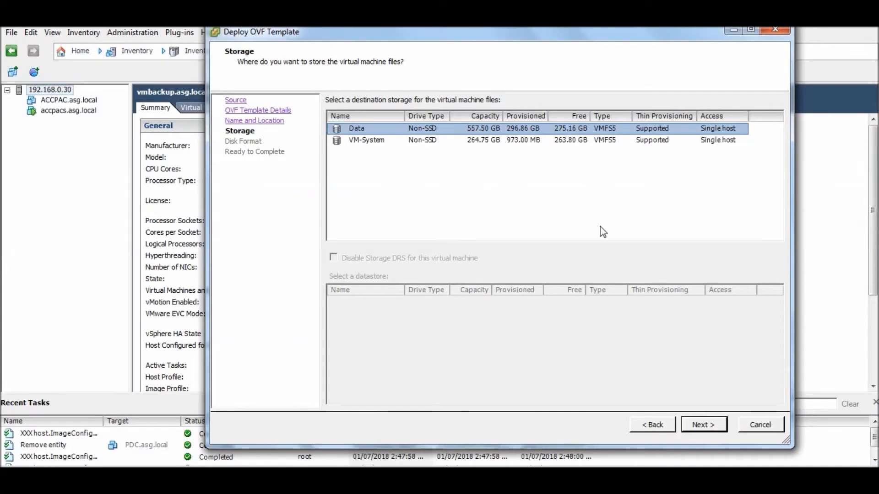
# - Proceed with the Data datastore as the destination for the VM files
pyautogui.click(703, 424)
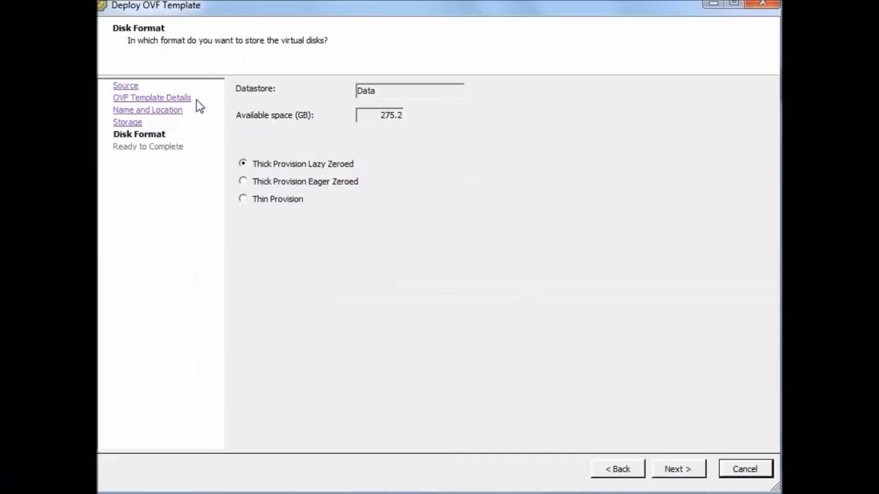
pyautogui.moveTo(482, 317)
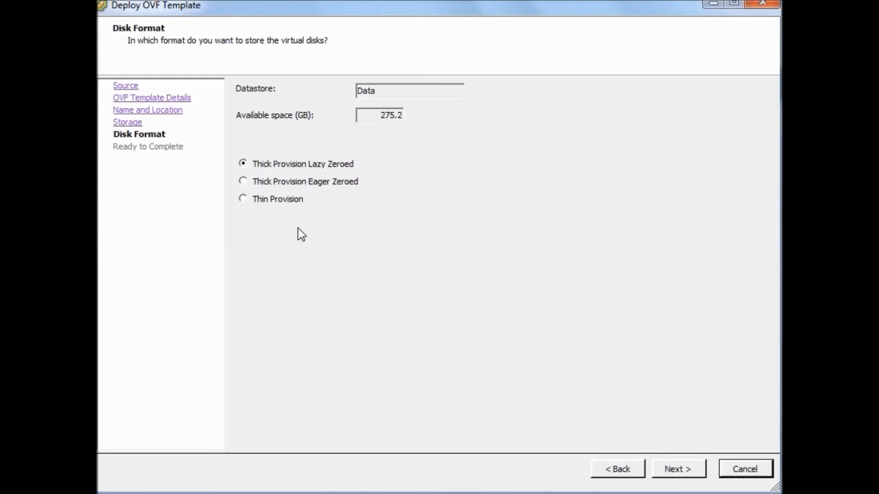
pyautogui.moveTo(329, 296)
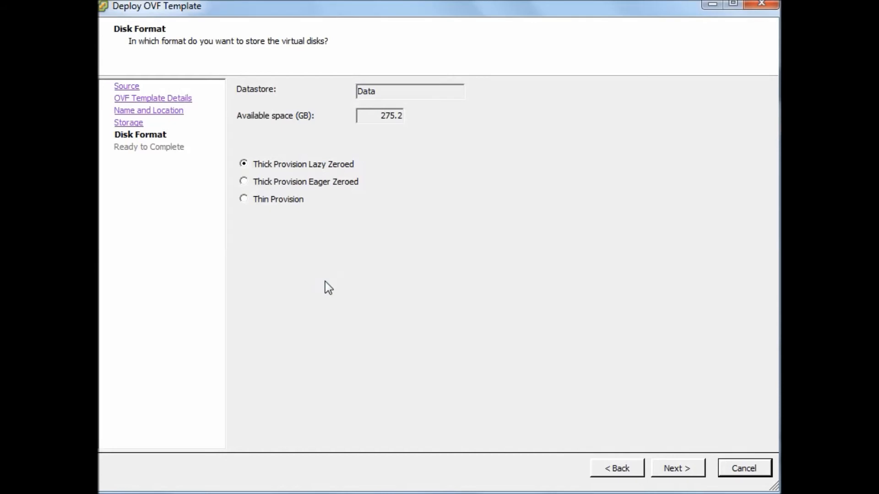
pyautogui.moveTo(311, 195)
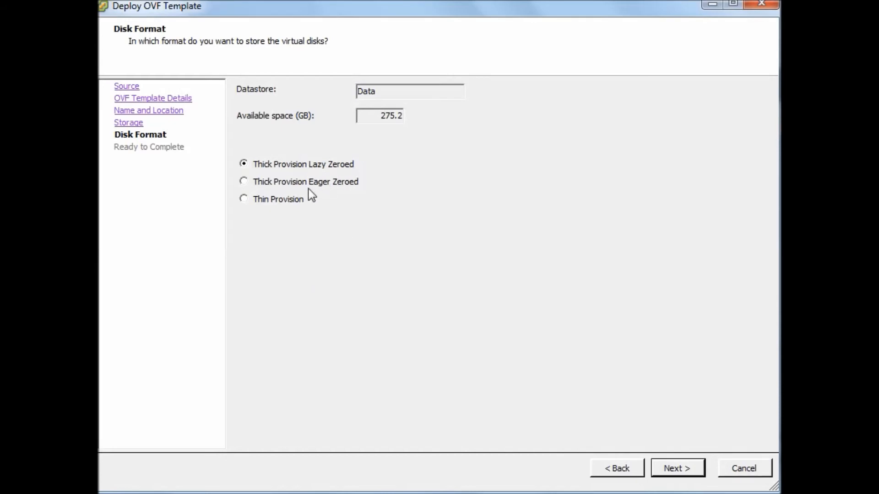
pyautogui.moveTo(366, 198)
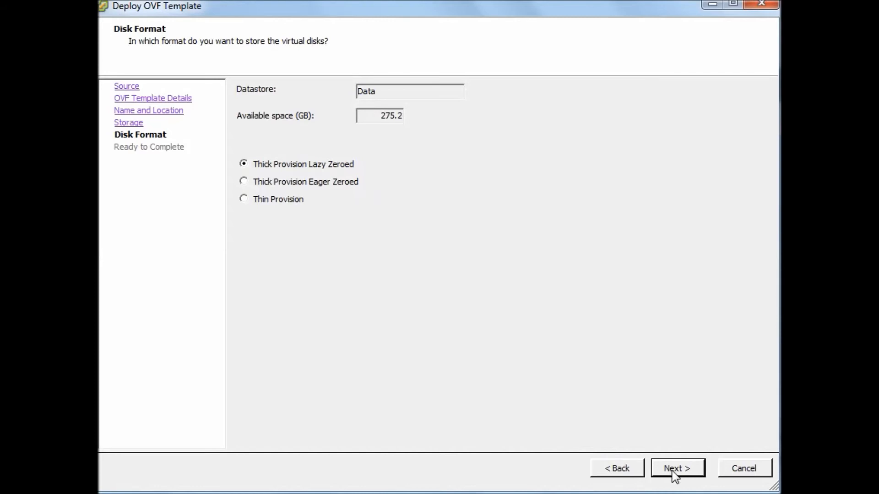
# - Accept Thick Provision Lazy Zeroed on the Data datastore and reach Ready to Complete
pyautogui.click(677, 468)
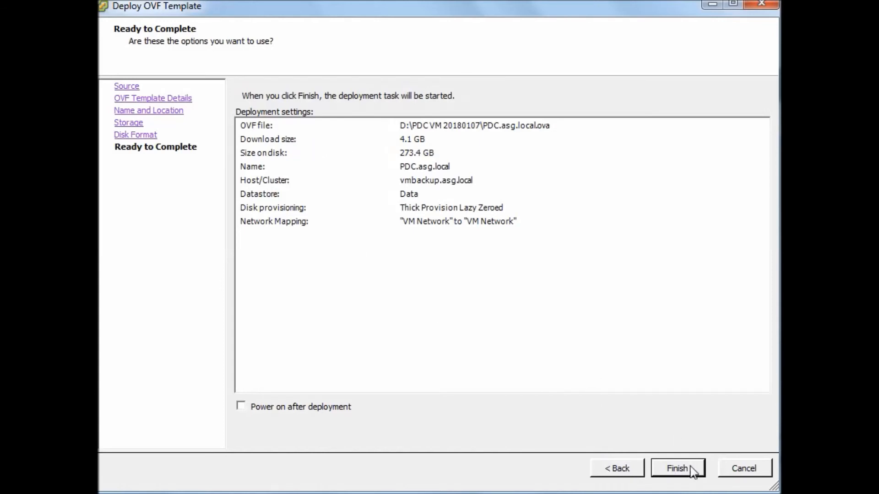
pyautogui.moveTo(340, 439)
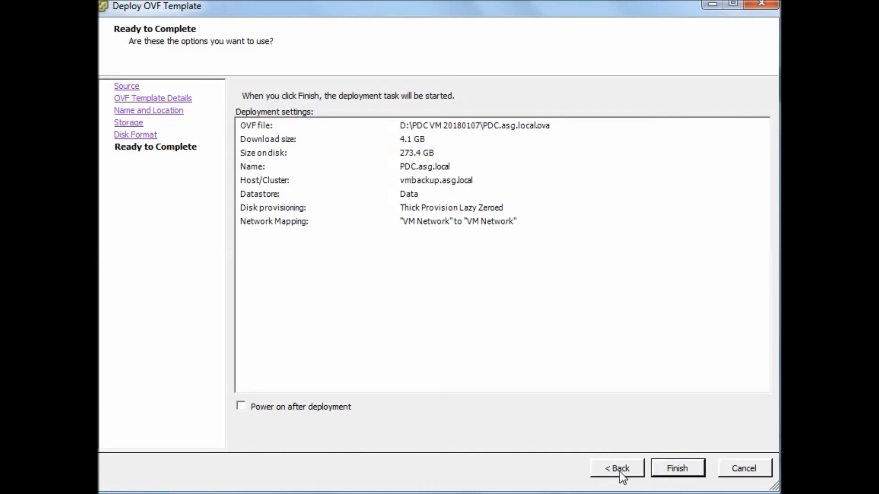
# - Finish the wizard to start deploying PDC.asg.local with the reviewed settings
pyautogui.click(677, 468)
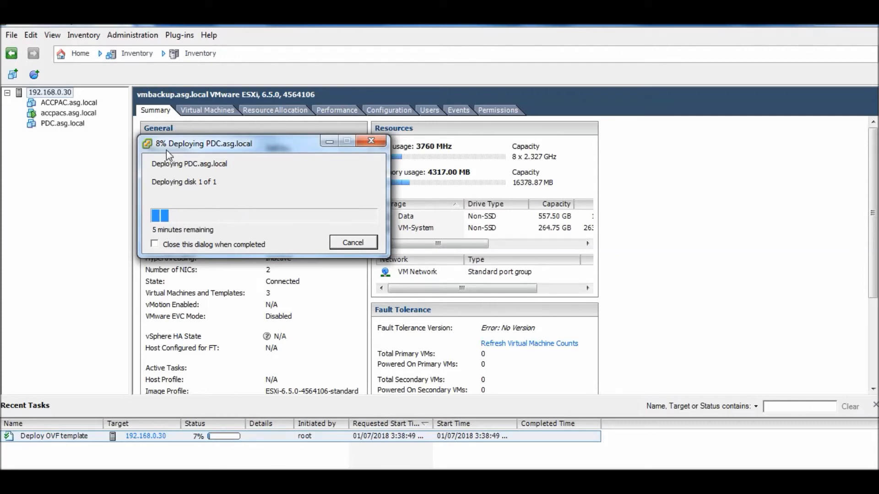
# - Move the Deploying PDC.asg.local progress window aside off the host summary
pyautogui.moveTo(203, 143); pyautogui.dragTo(328, 150)
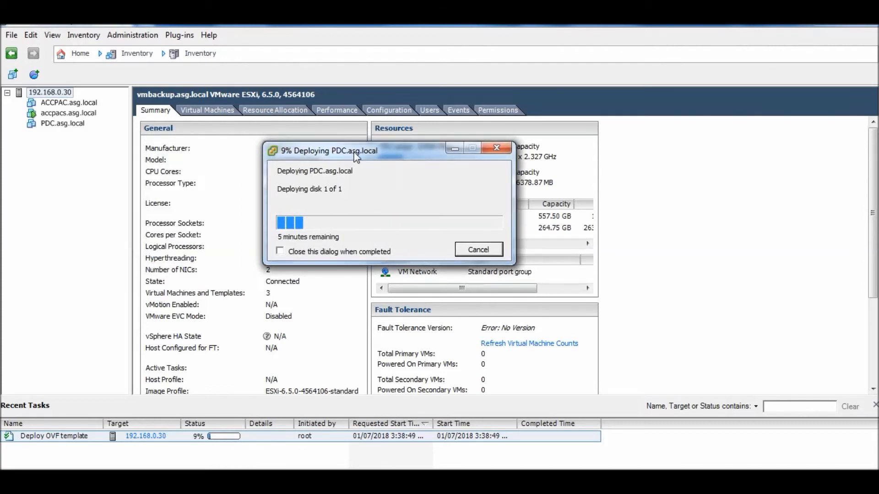
pyautogui.moveTo(384, 208)
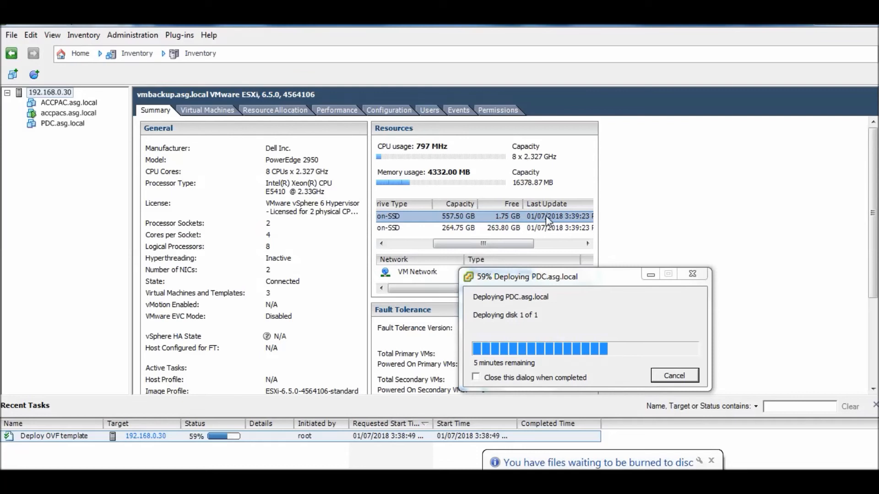
# - View the host's Resource Allocation, then Storage, and show the Data datastore's details
pyautogui.click(274, 110)
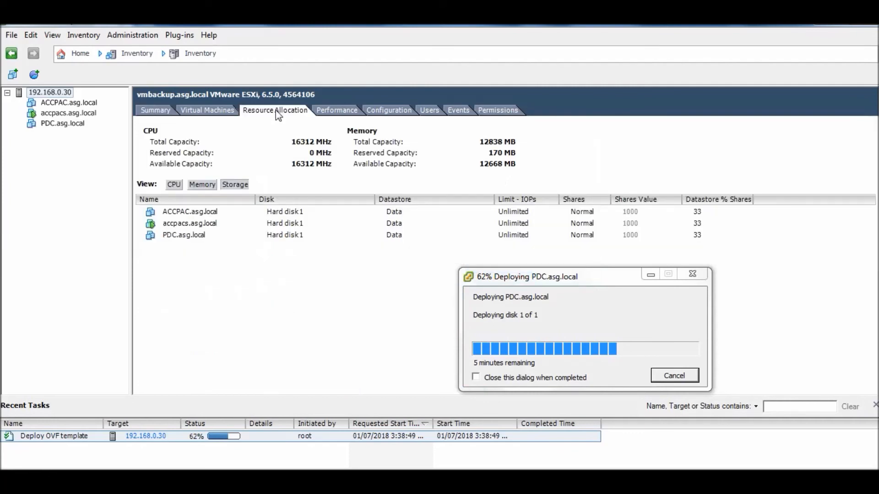
pyautogui.click(388, 110)
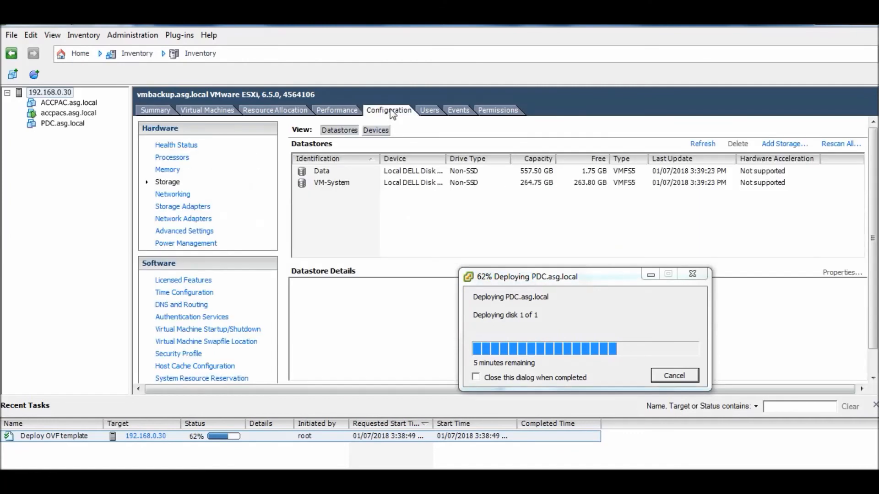
pyautogui.moveTo(628, 205)
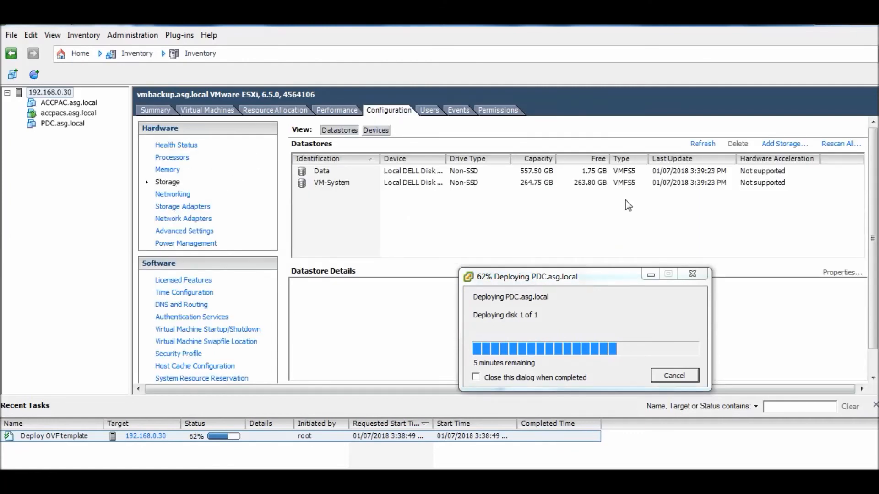
pyautogui.click(322, 171)
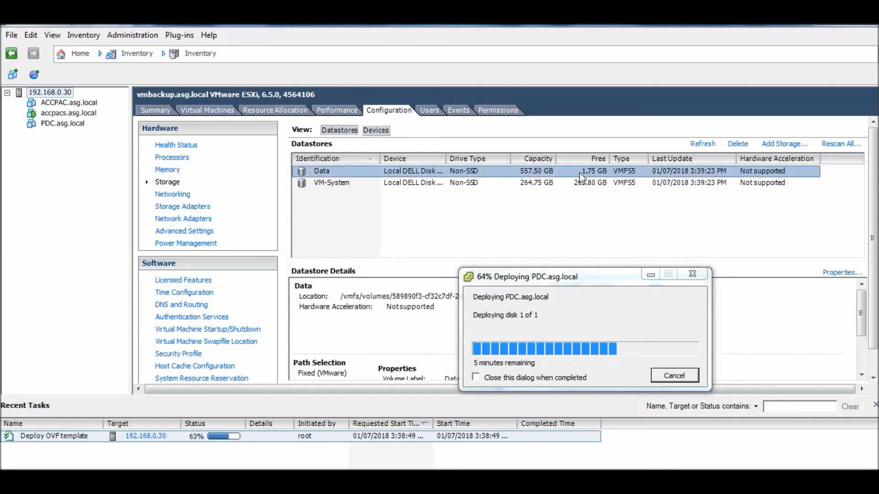
pyautogui.moveTo(597, 178)
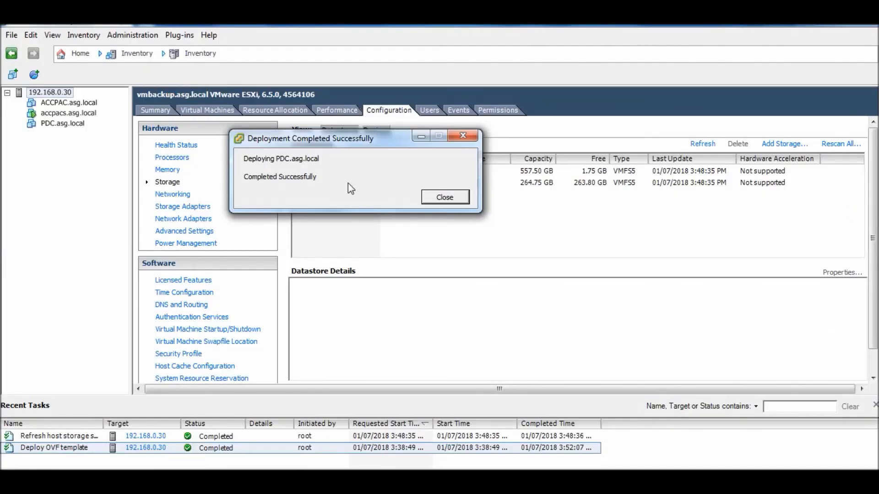
# - Dismiss the Deployment Completed Successfully notice for PDC.asg.local
pyautogui.click(444, 197)
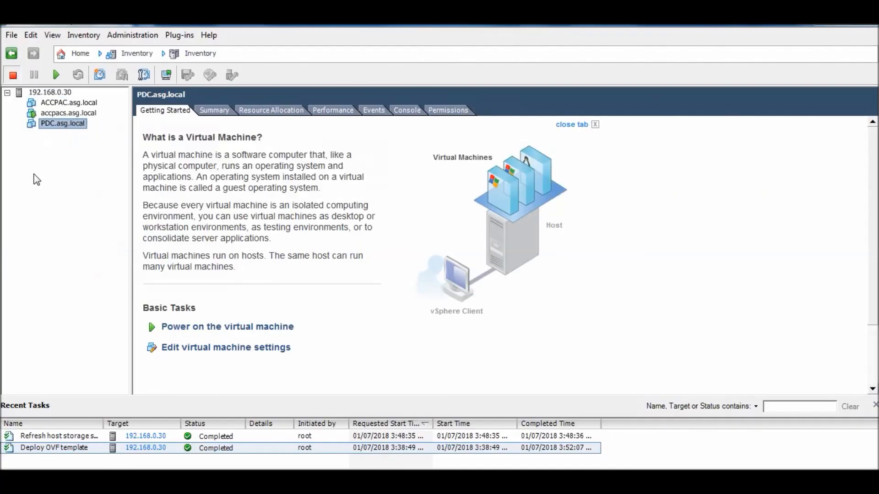